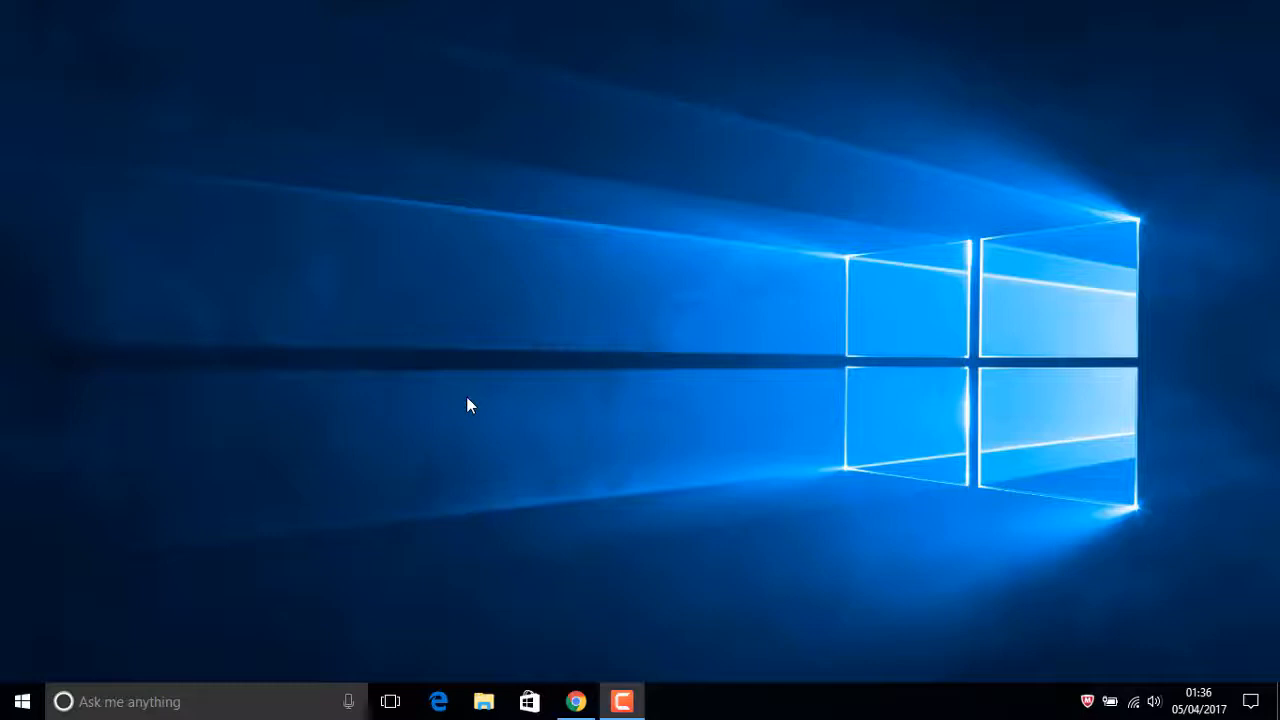
mouse_move(556, 300)
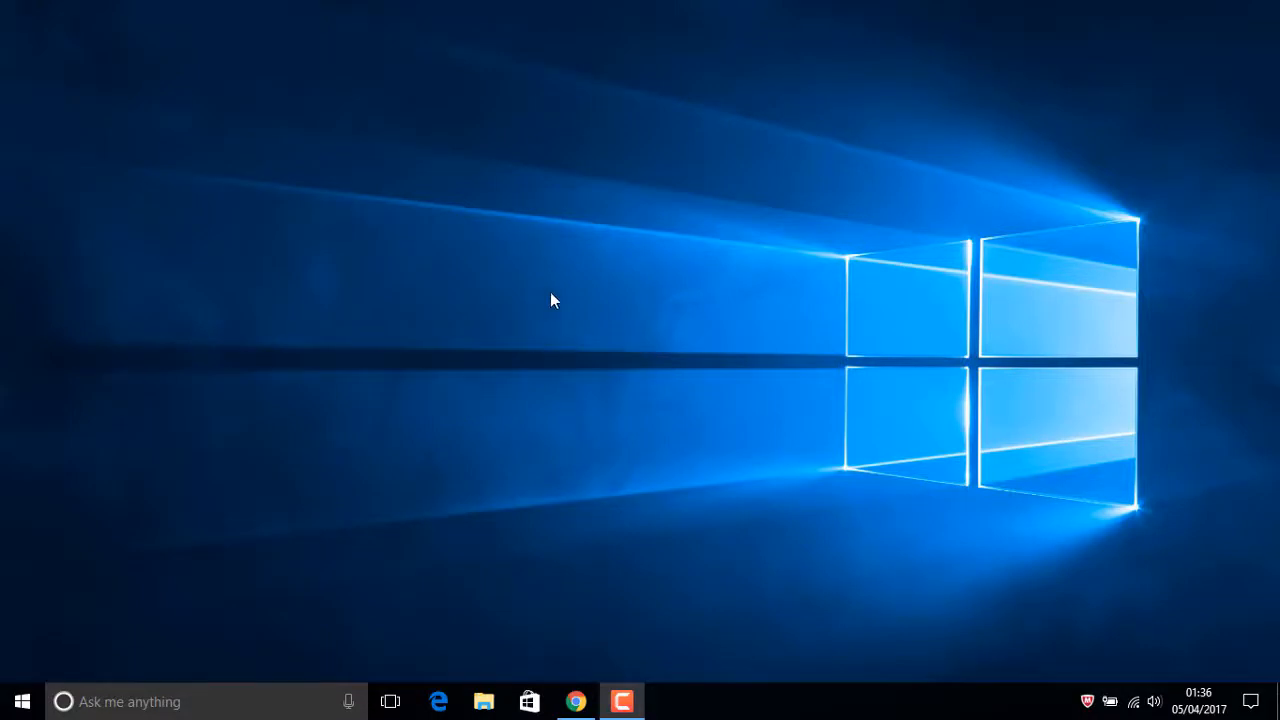
mouse_move(584, 612)
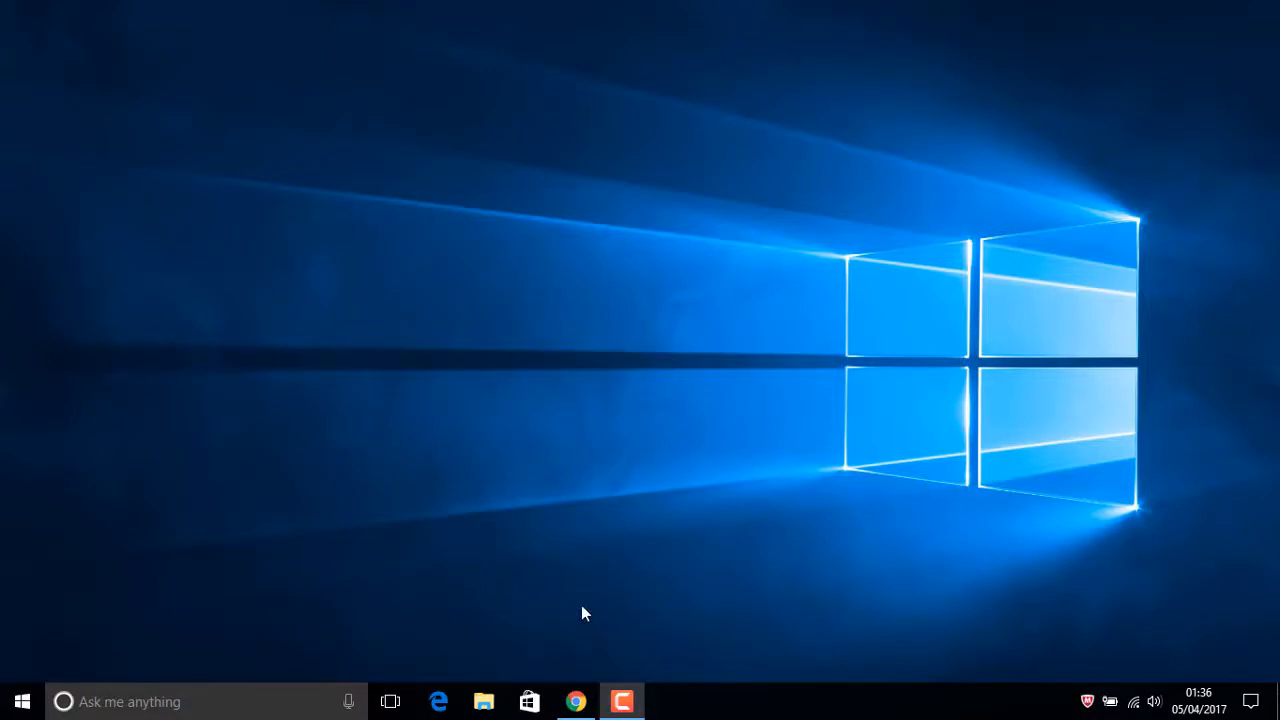
mouse_move(588, 590)
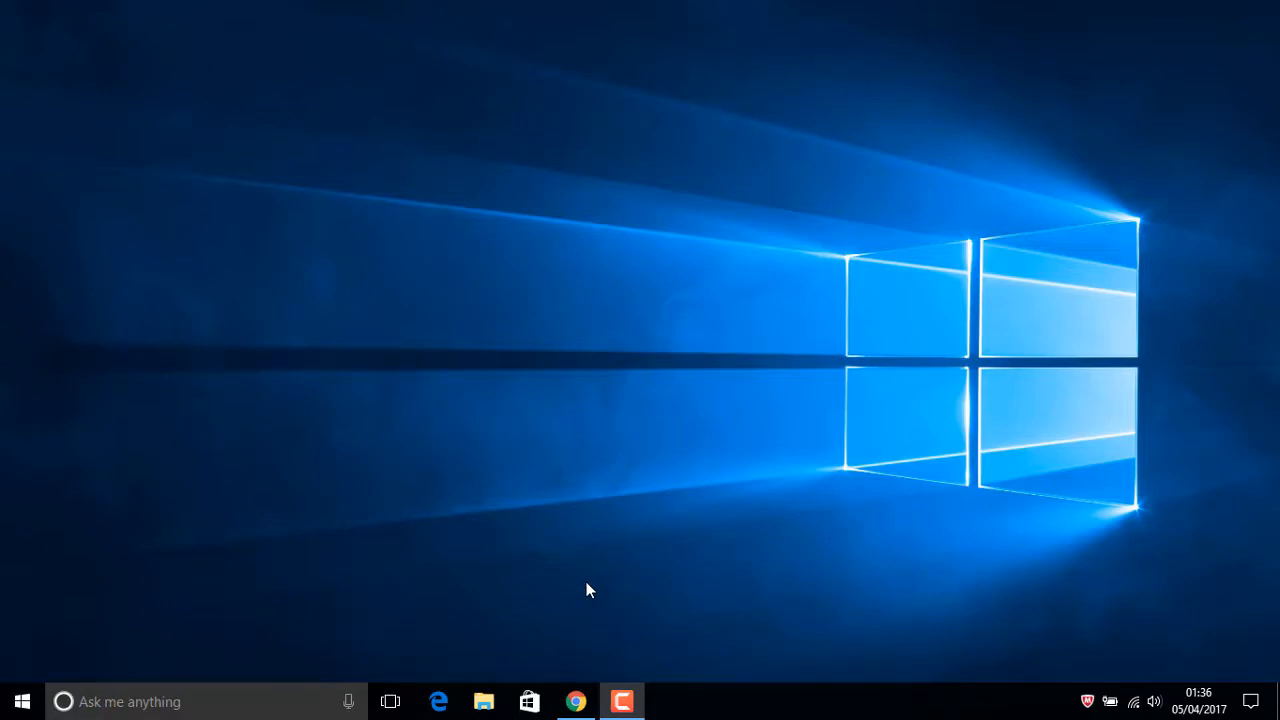
Step: Bring Chrome back up and start typing "free vpn" into the Google search box
click(22, 700)
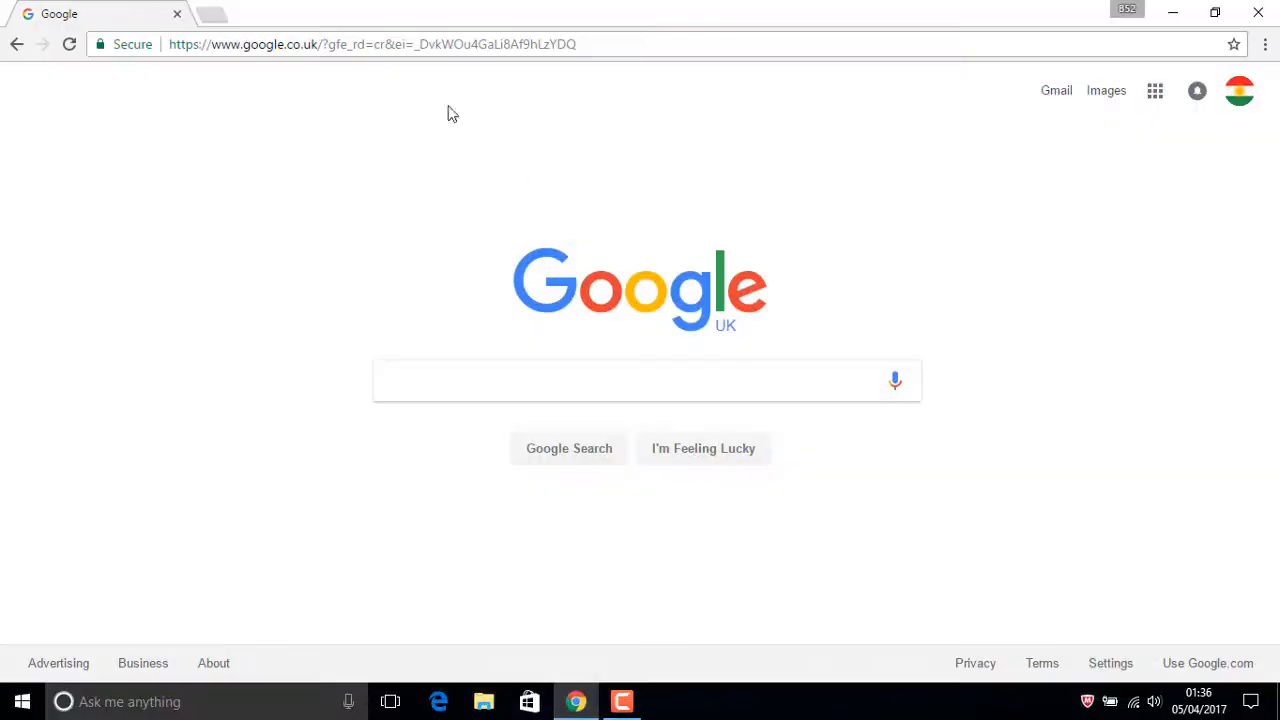
mouse_move(548, 180)
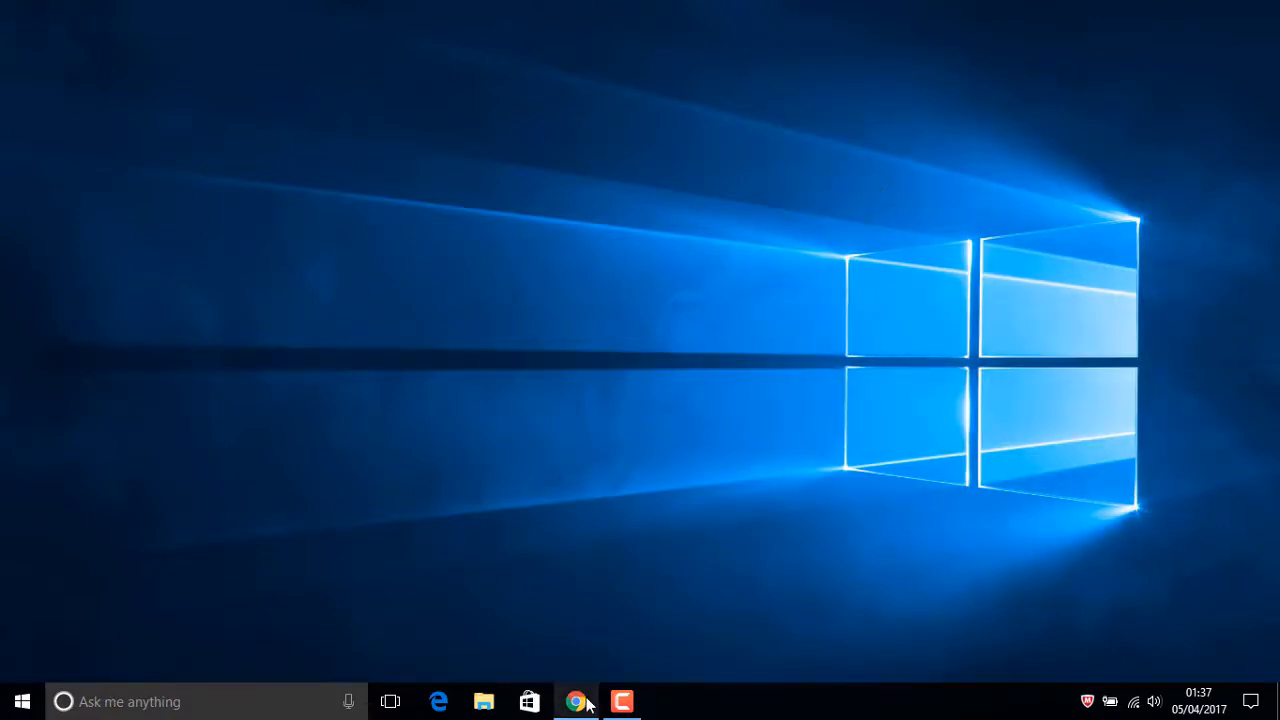
click(576, 700)
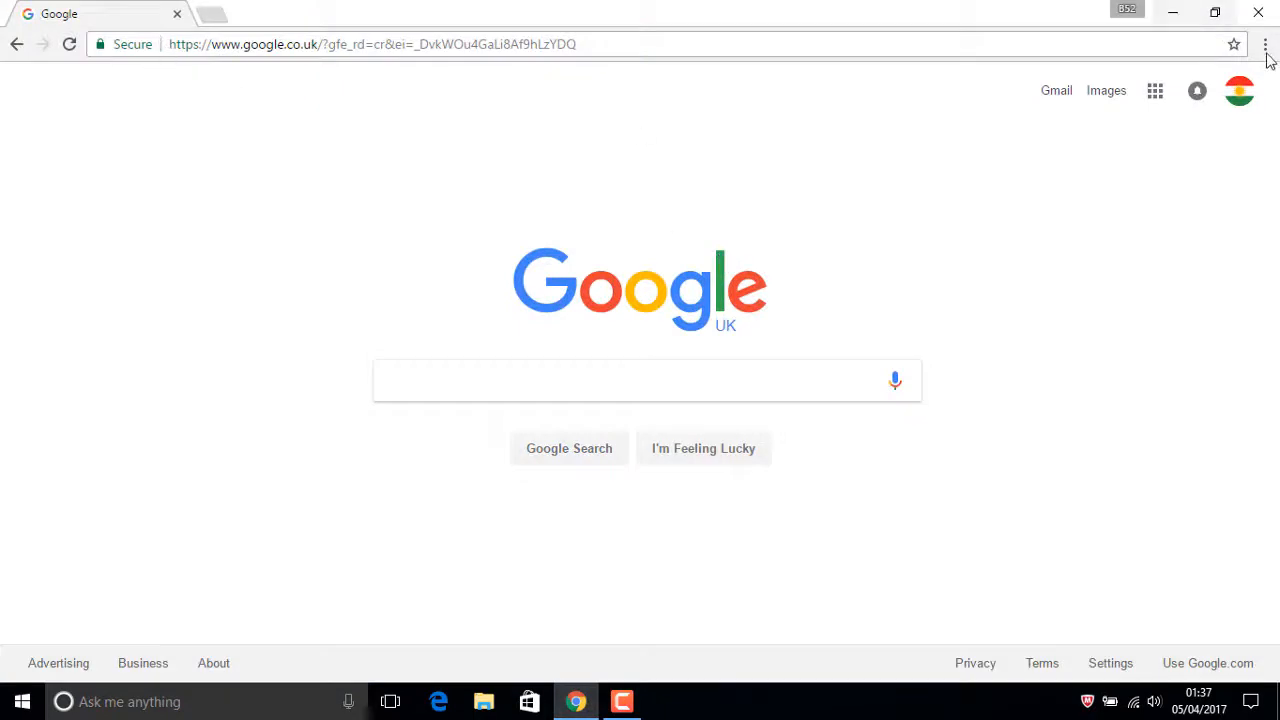
mouse_move(400, 294)
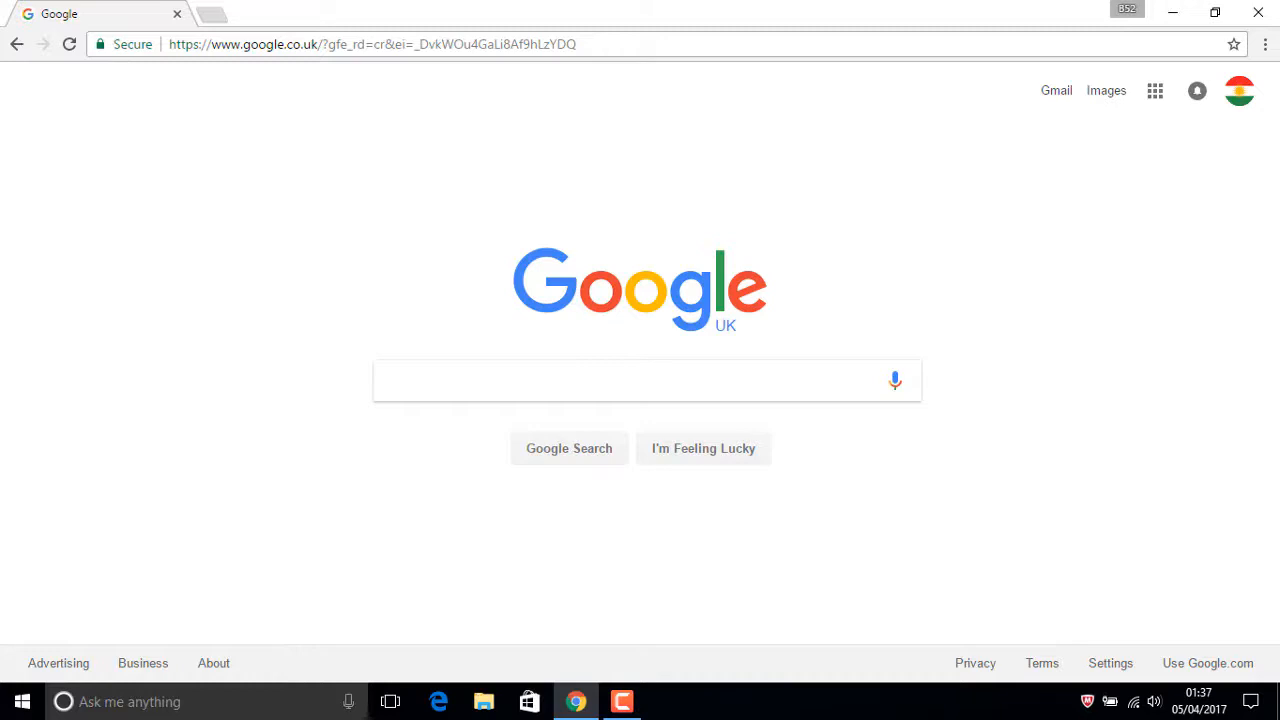
mouse_move(438, 700)
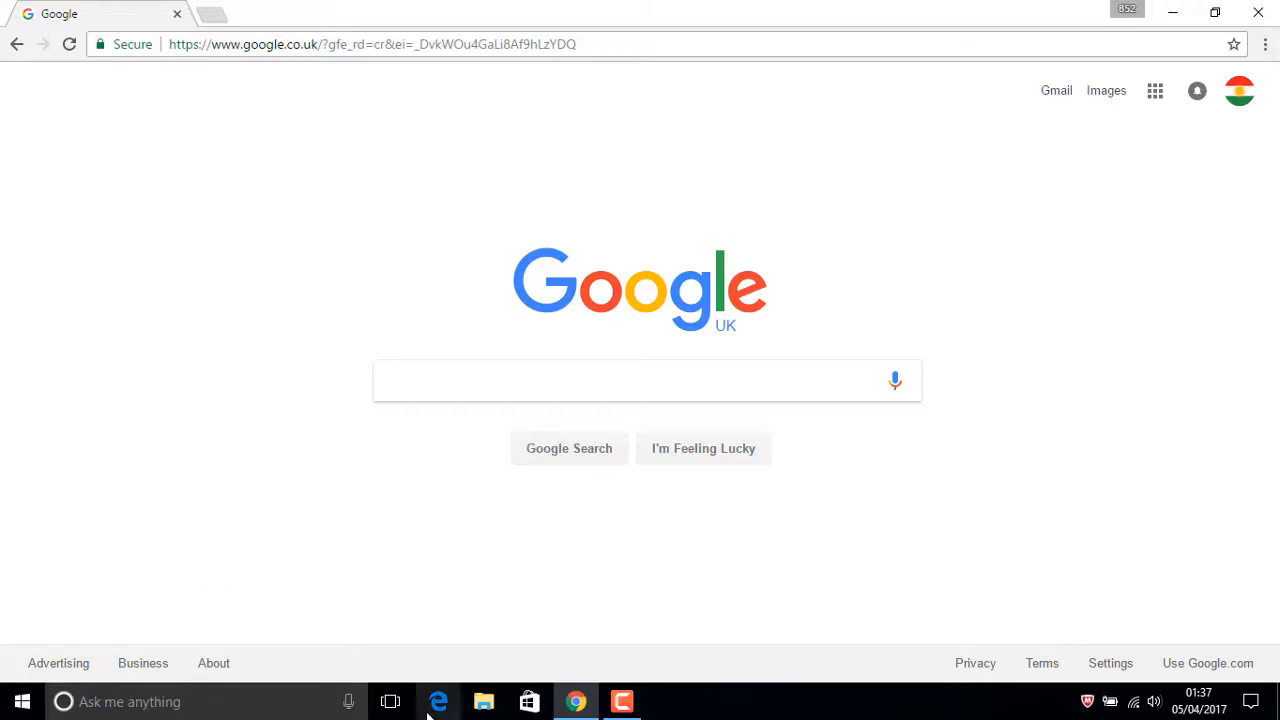
mouse_move(438, 700)
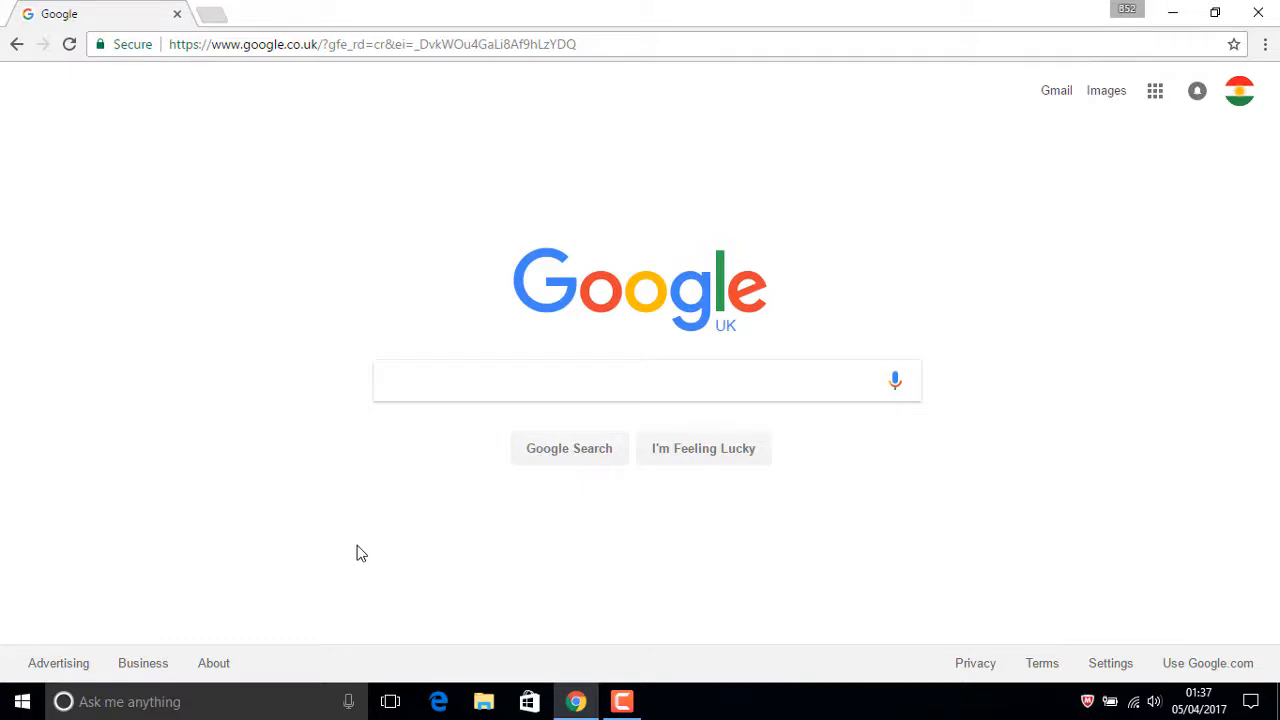
mouse_move(304, 288)
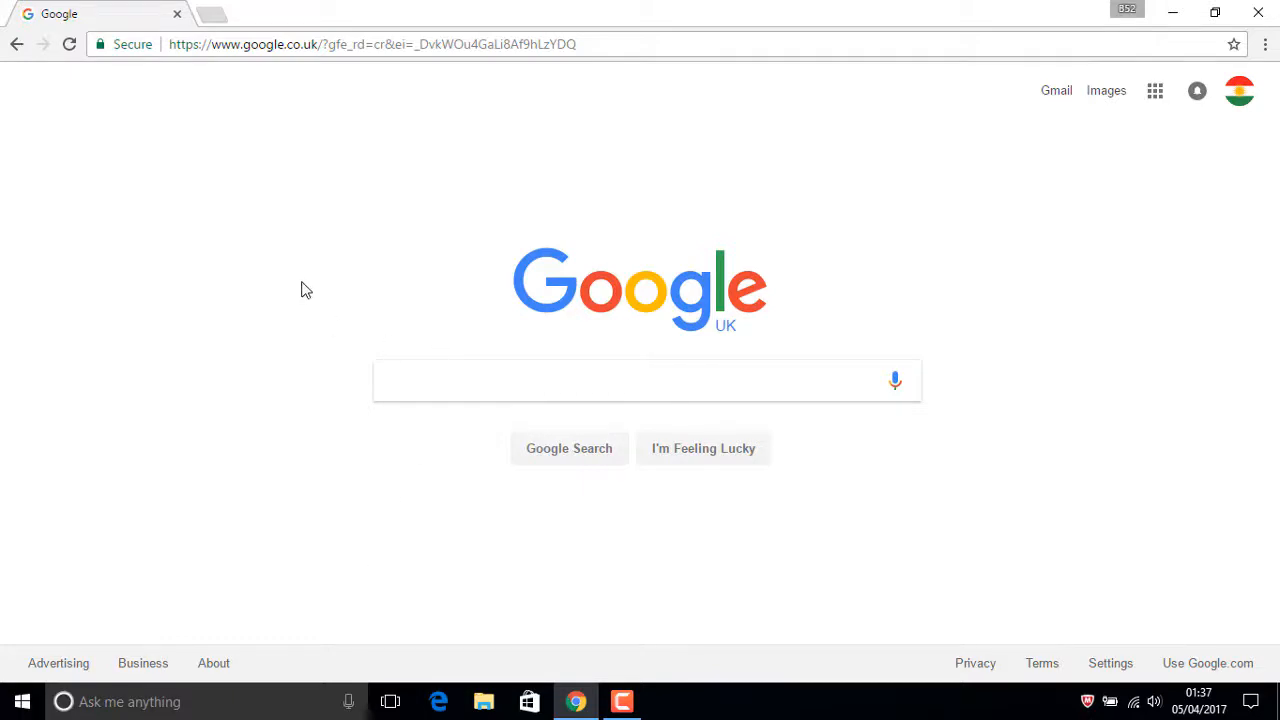
mouse_move(312, 68)
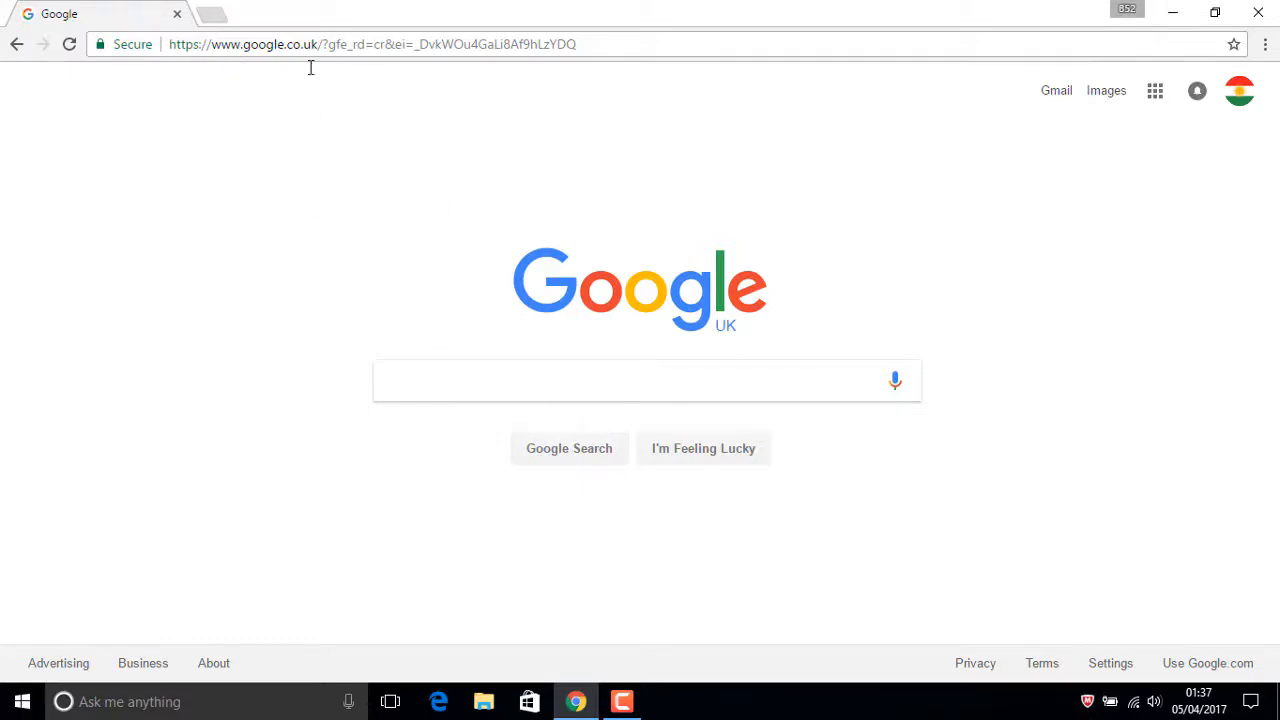
mouse_move(364, 234)
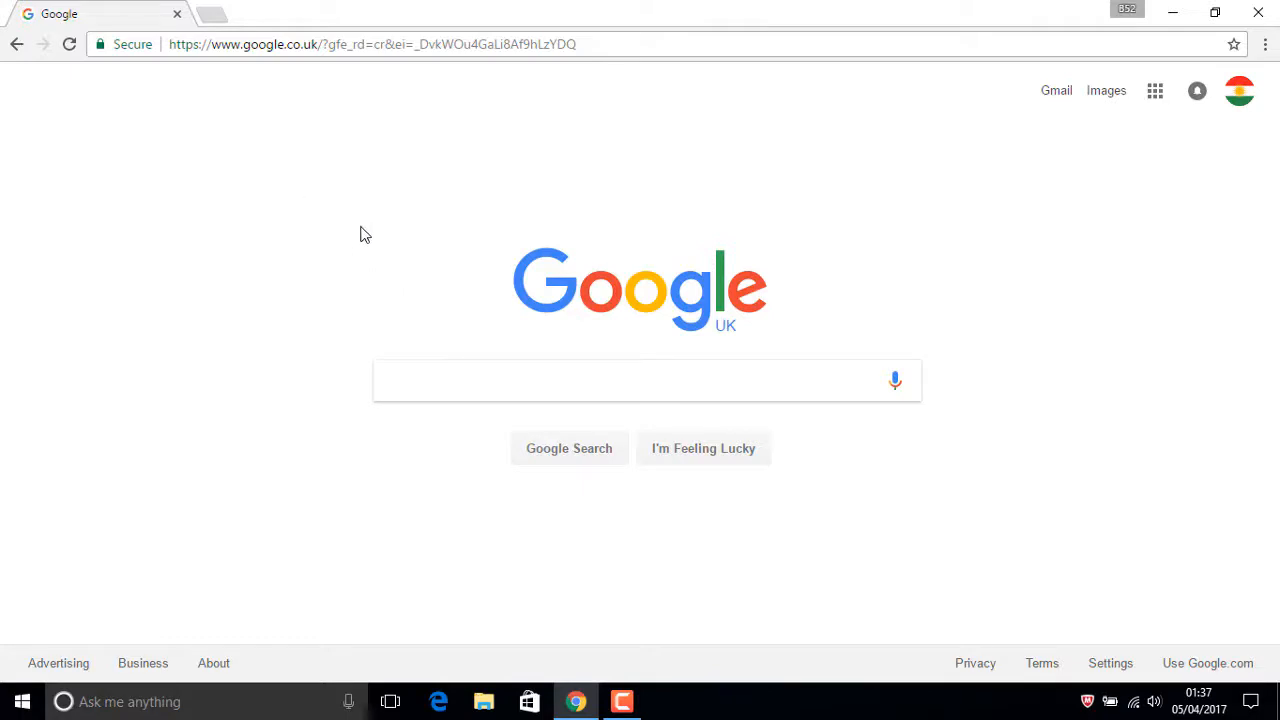
mouse_move(352, 150)
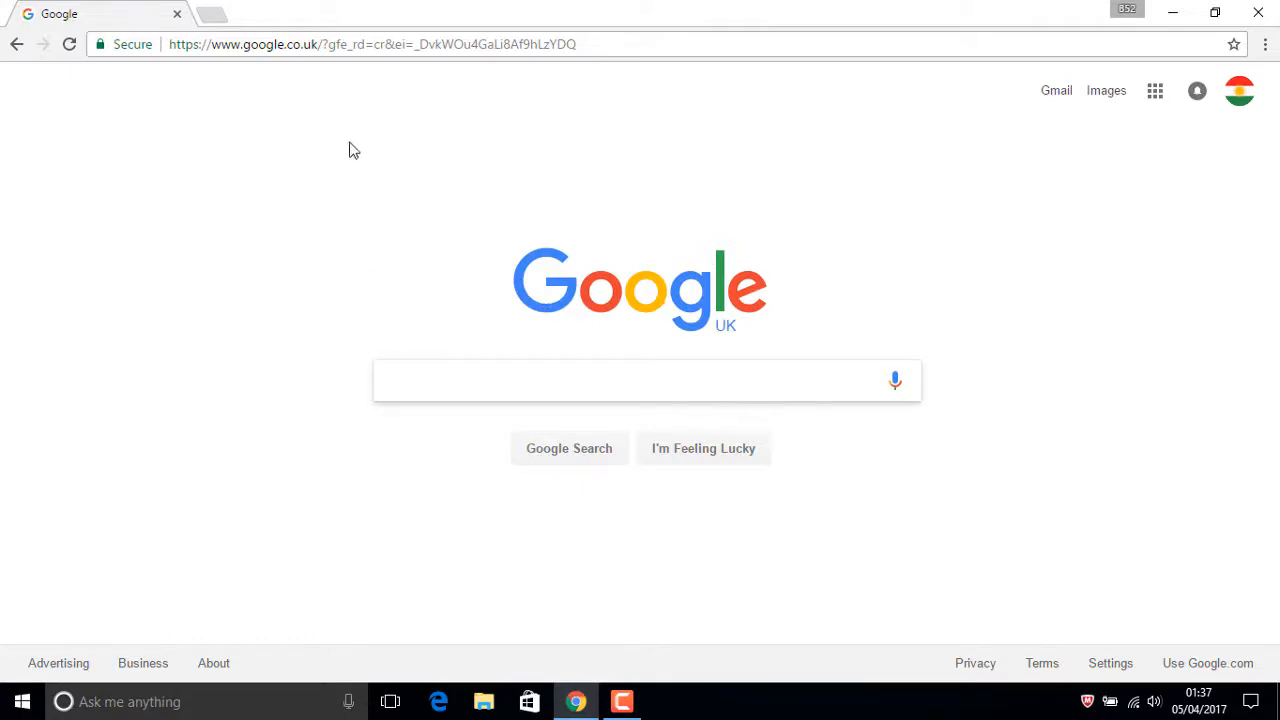
mouse_move(446, 420)
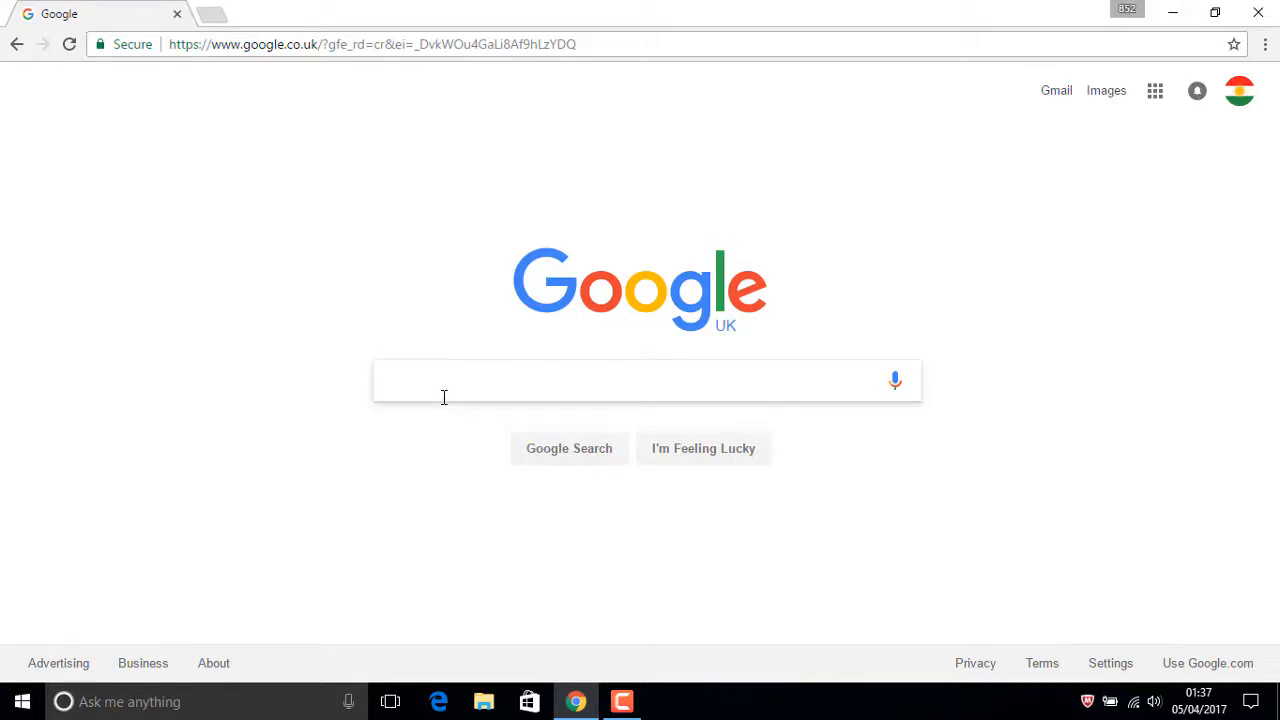
text(f)
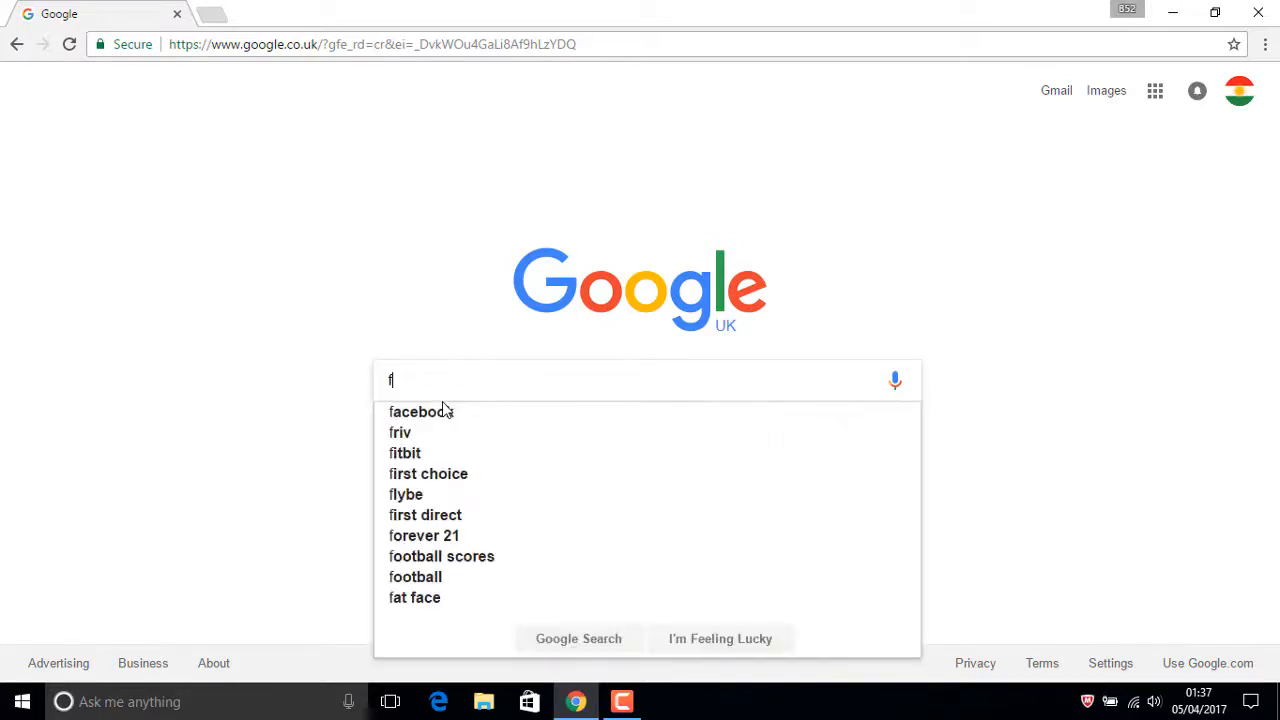
text(ree vpn for goo)
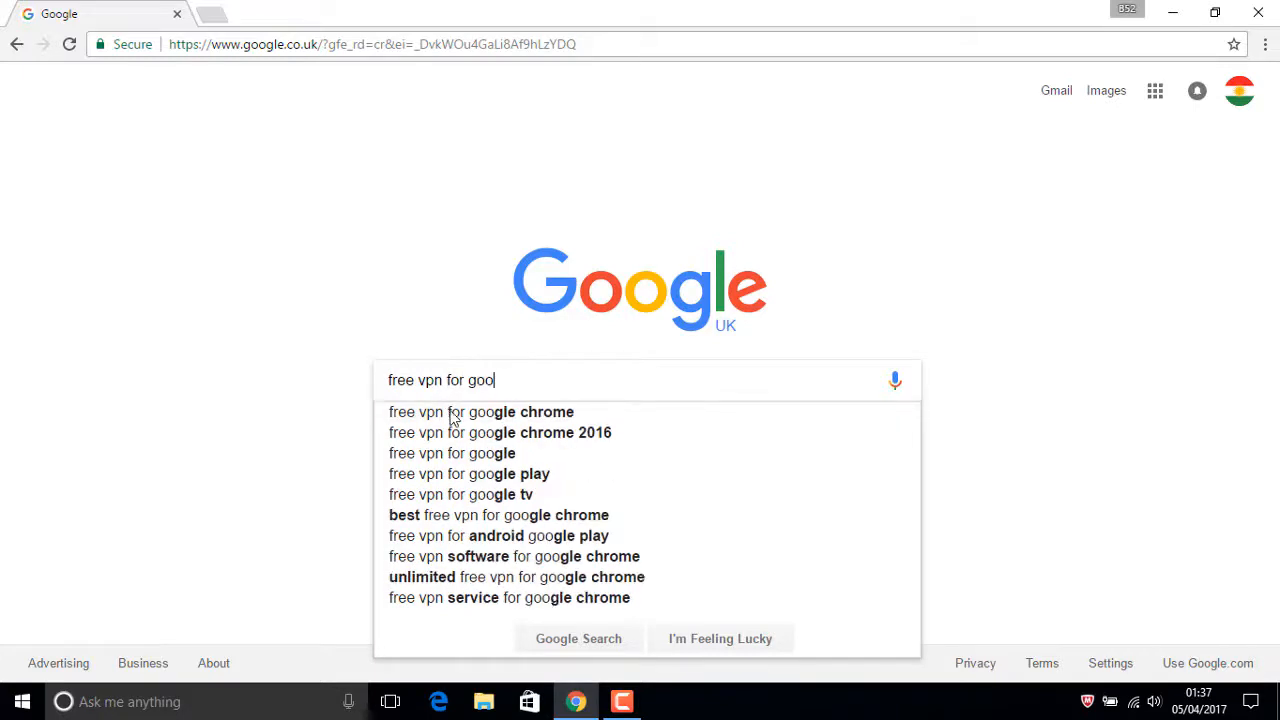
Step: Search "free vpn for google chrome" and open the DotVPN Chrome Web Store result
click(480, 412)
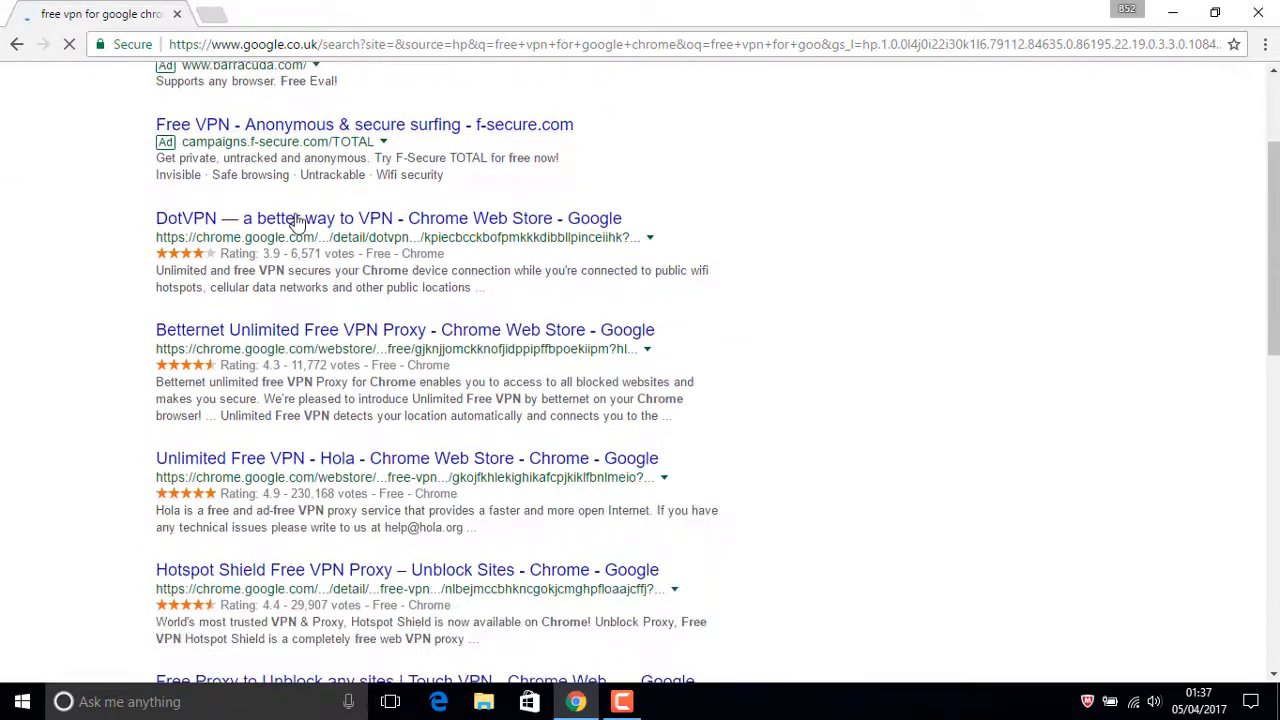
click(388, 218)
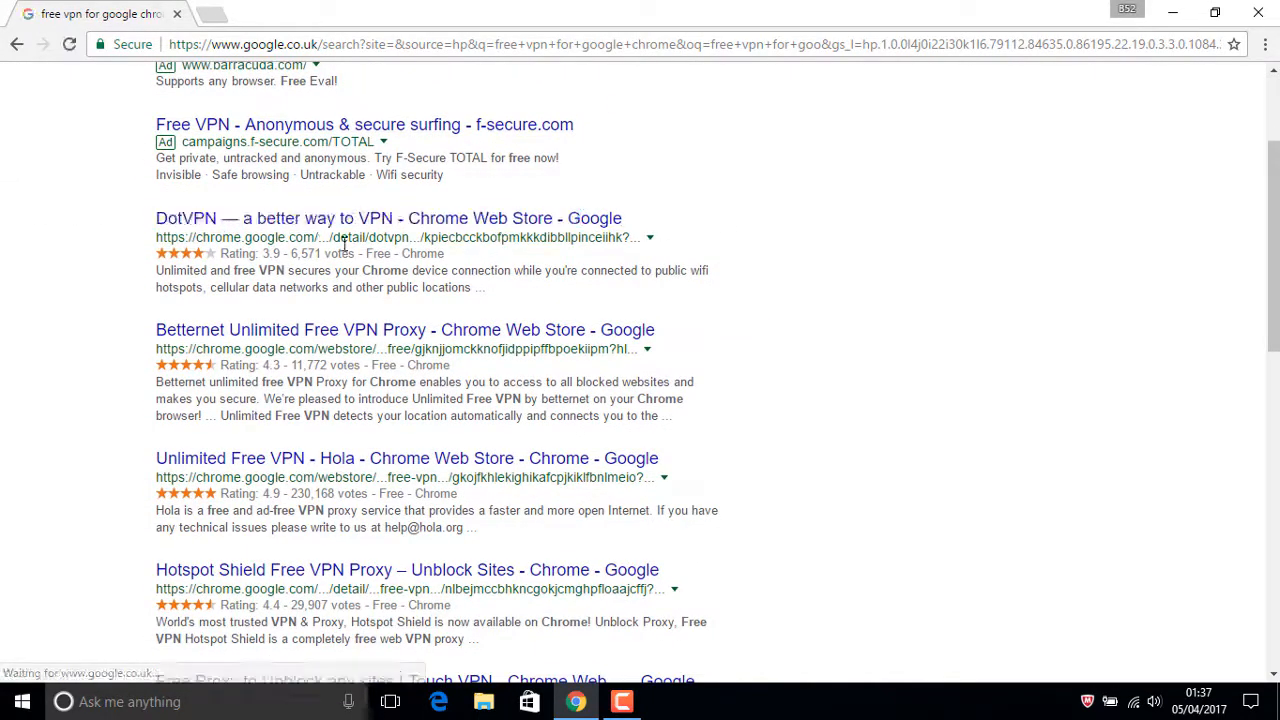
scroll(down, 3)
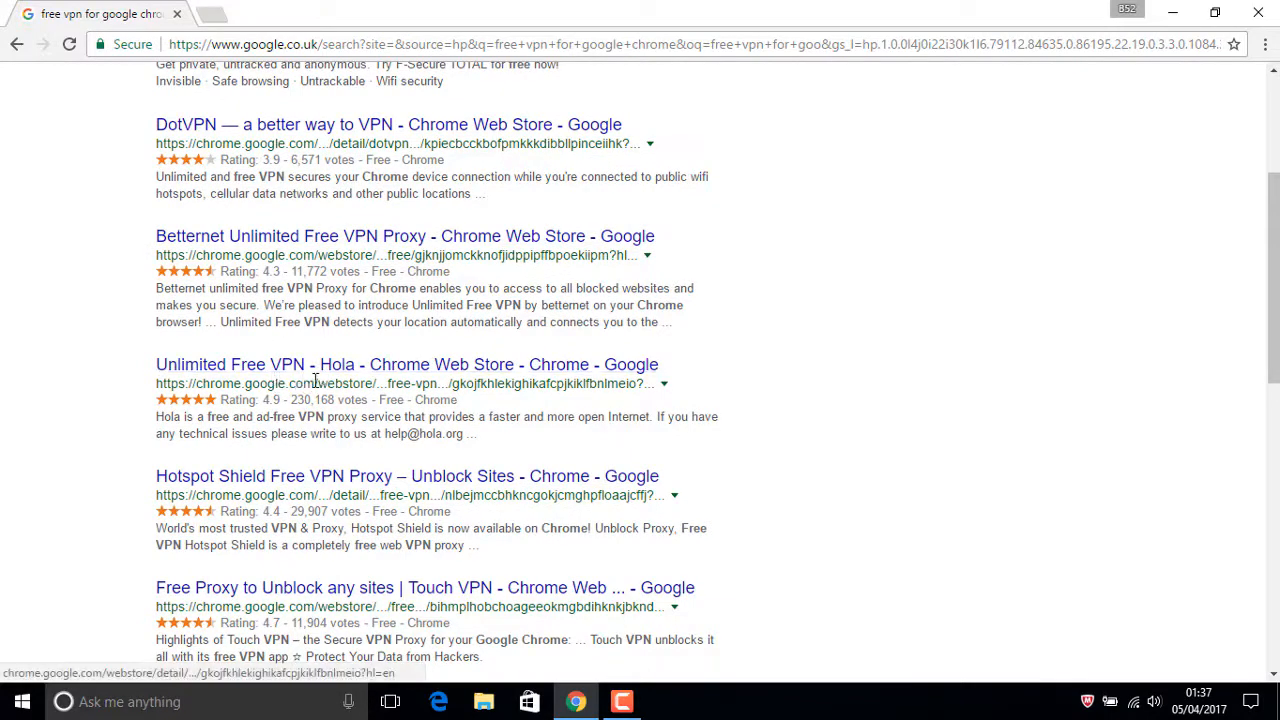
scroll(down, 3)
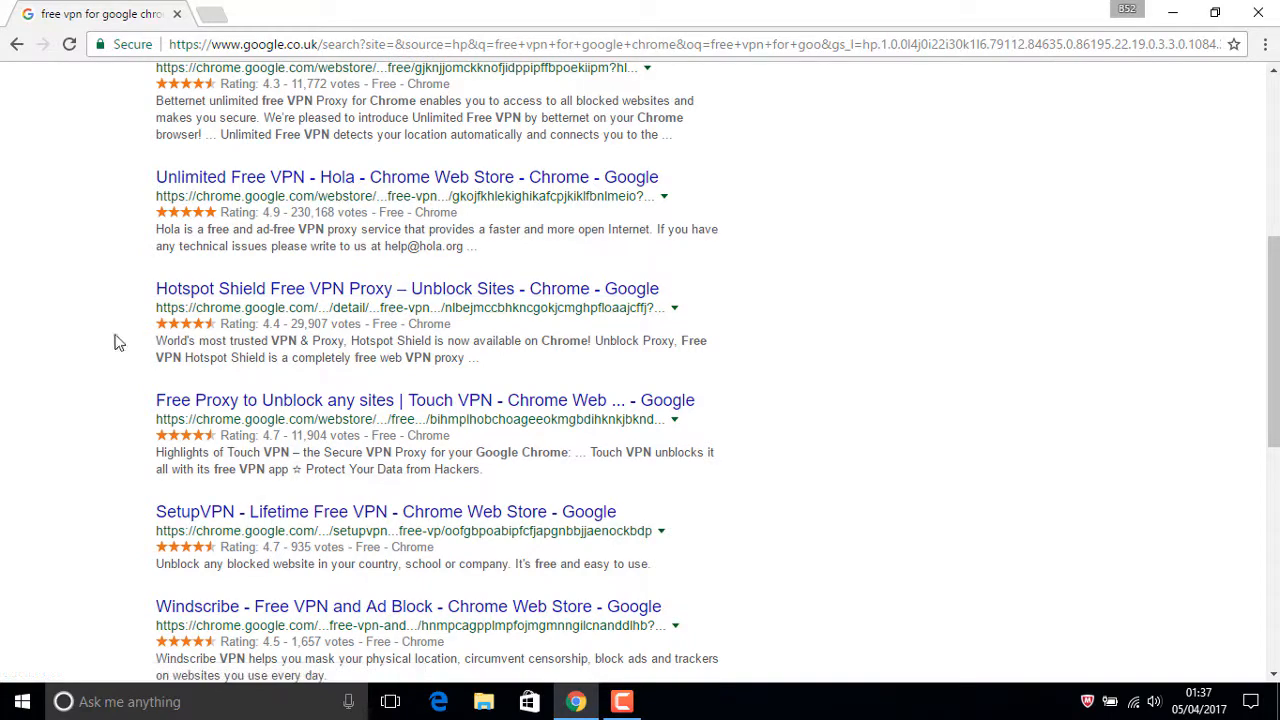
scroll(down, 3)
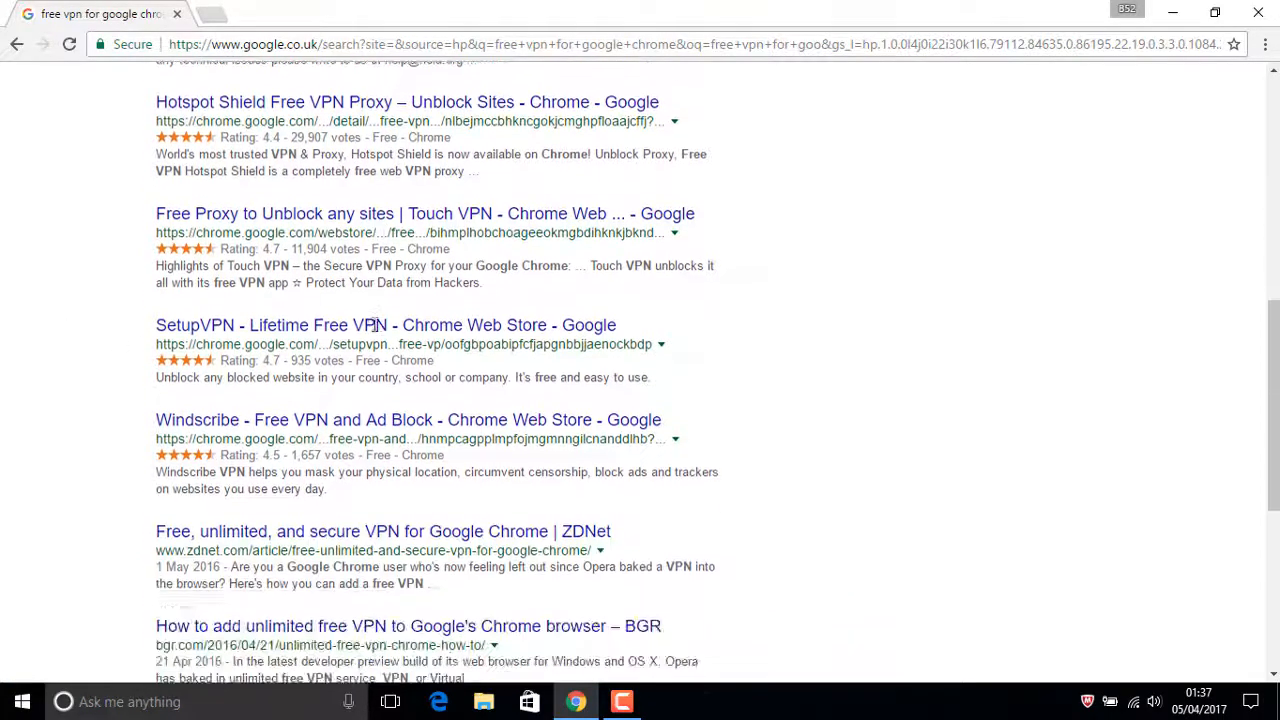
scroll(down, 3)
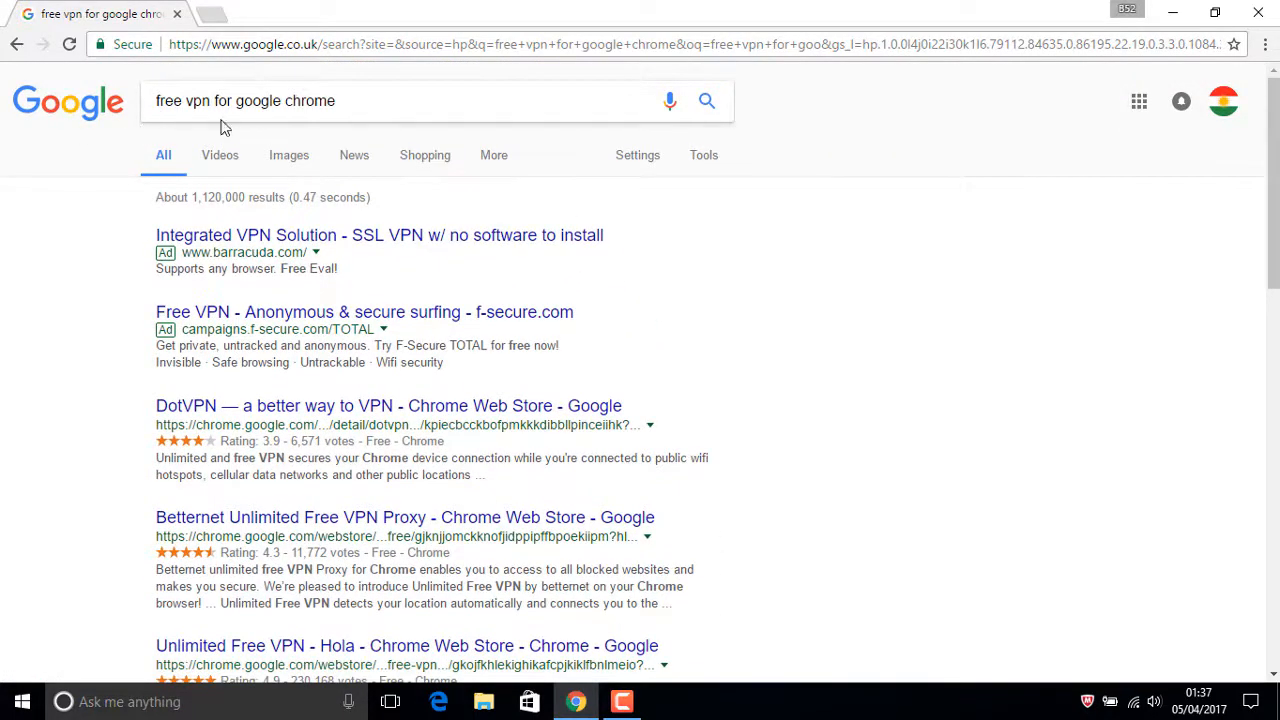
scroll(down, 3)
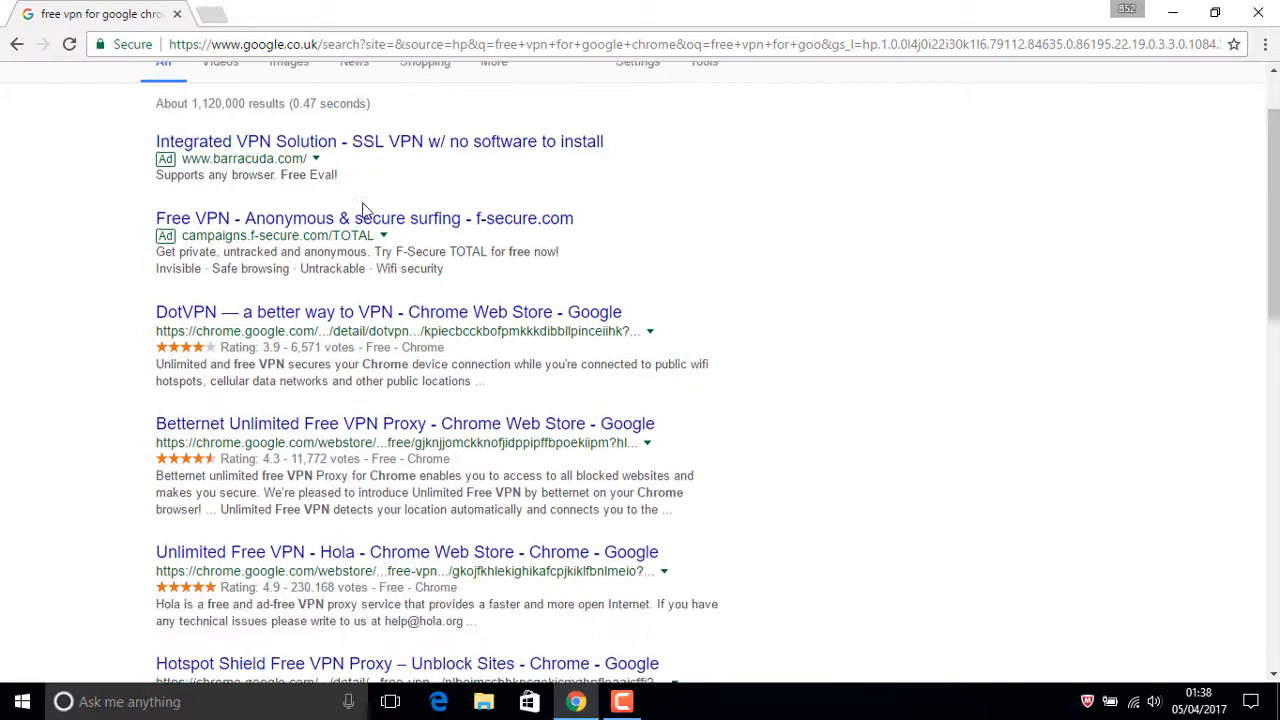
scroll(down, 3)
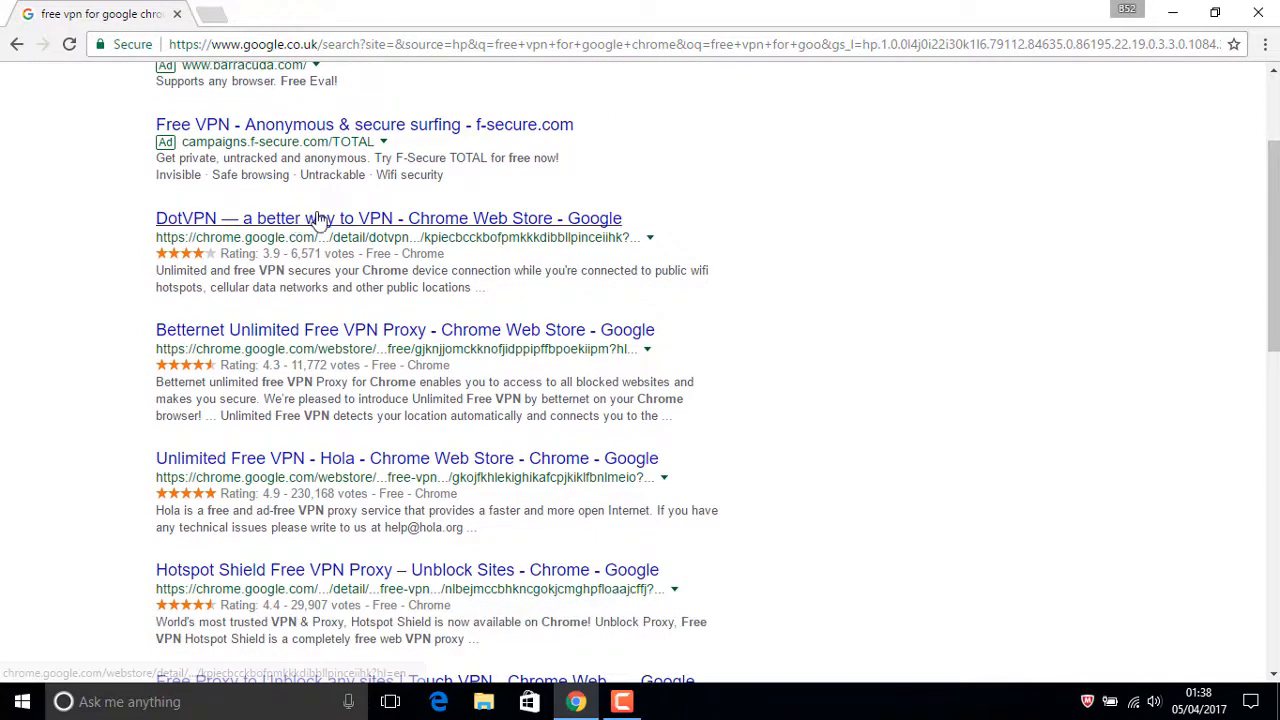
click(388, 218)
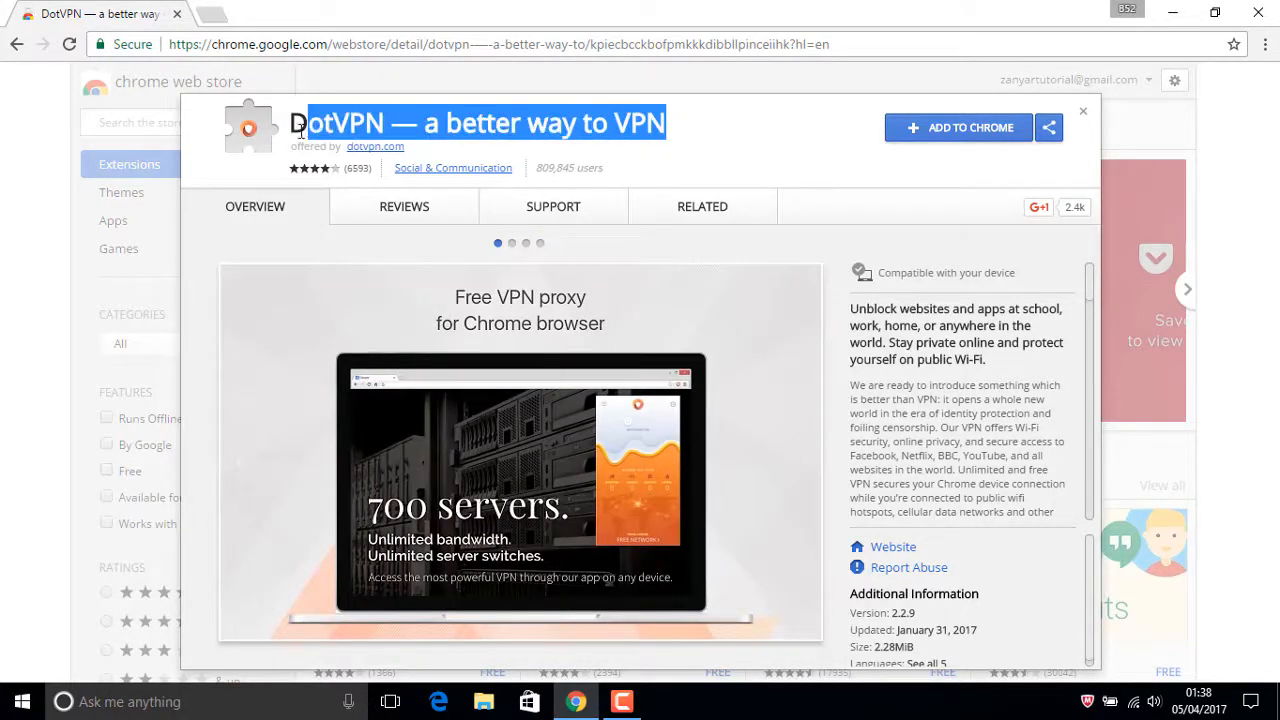
Step: Request installation of DotVPN with Add to Chrome on its store page
click(368, 132)
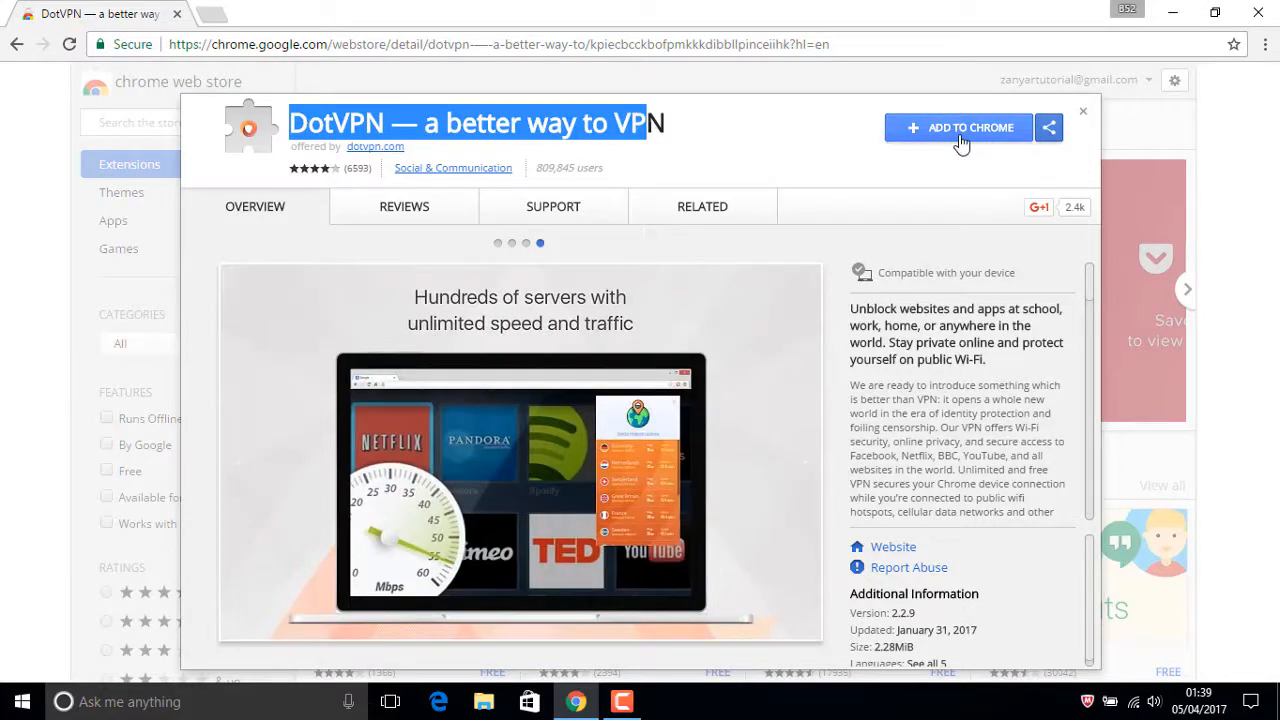
click(956, 128)
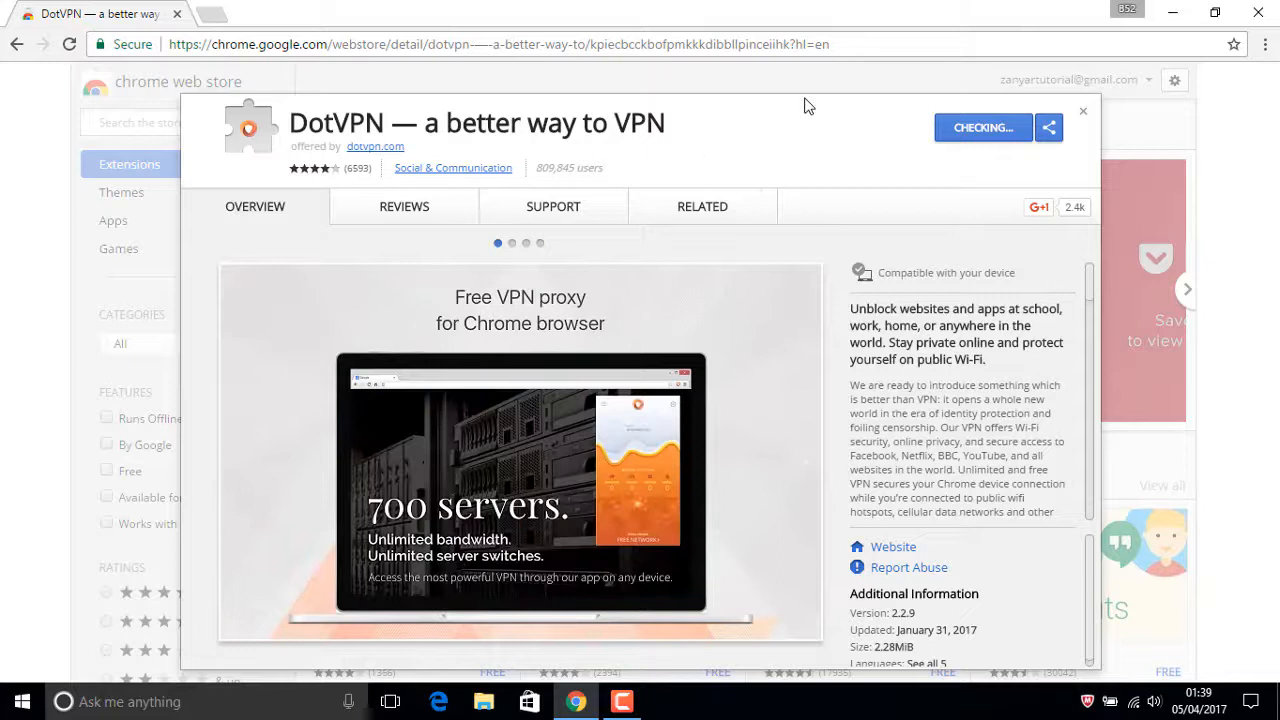
mouse_move(420, 448)
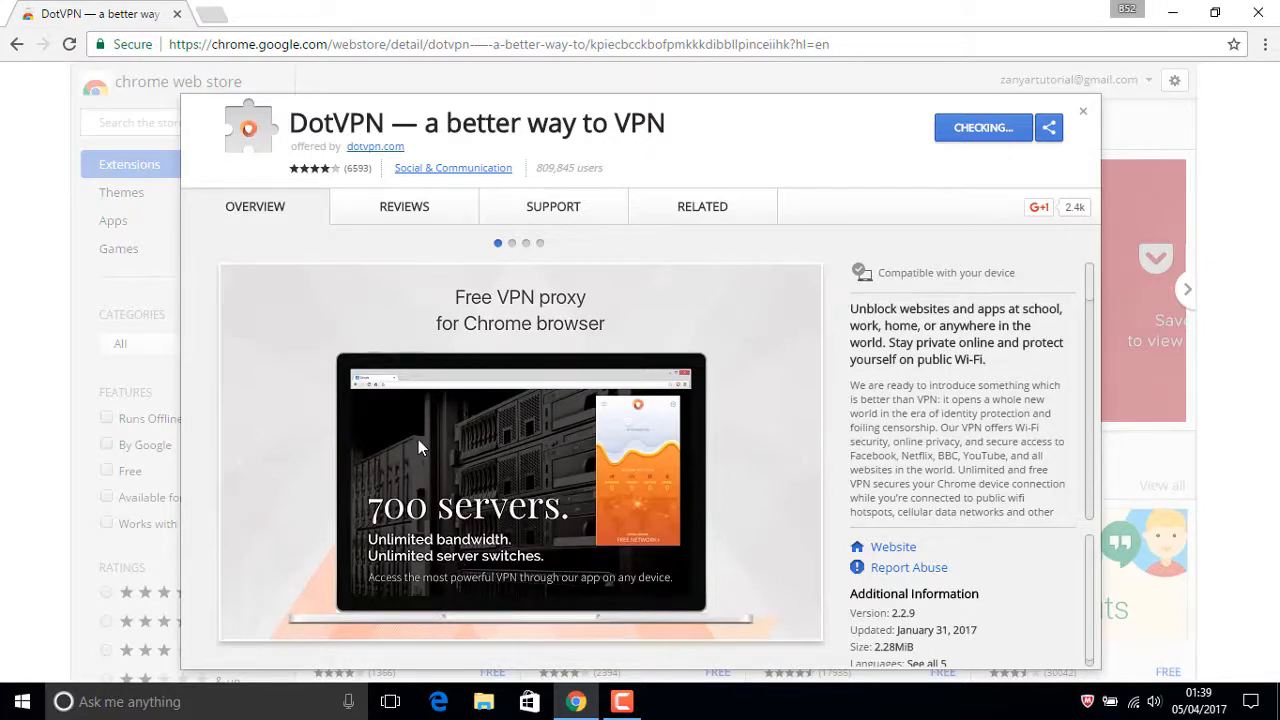
mouse_move(488, 528)
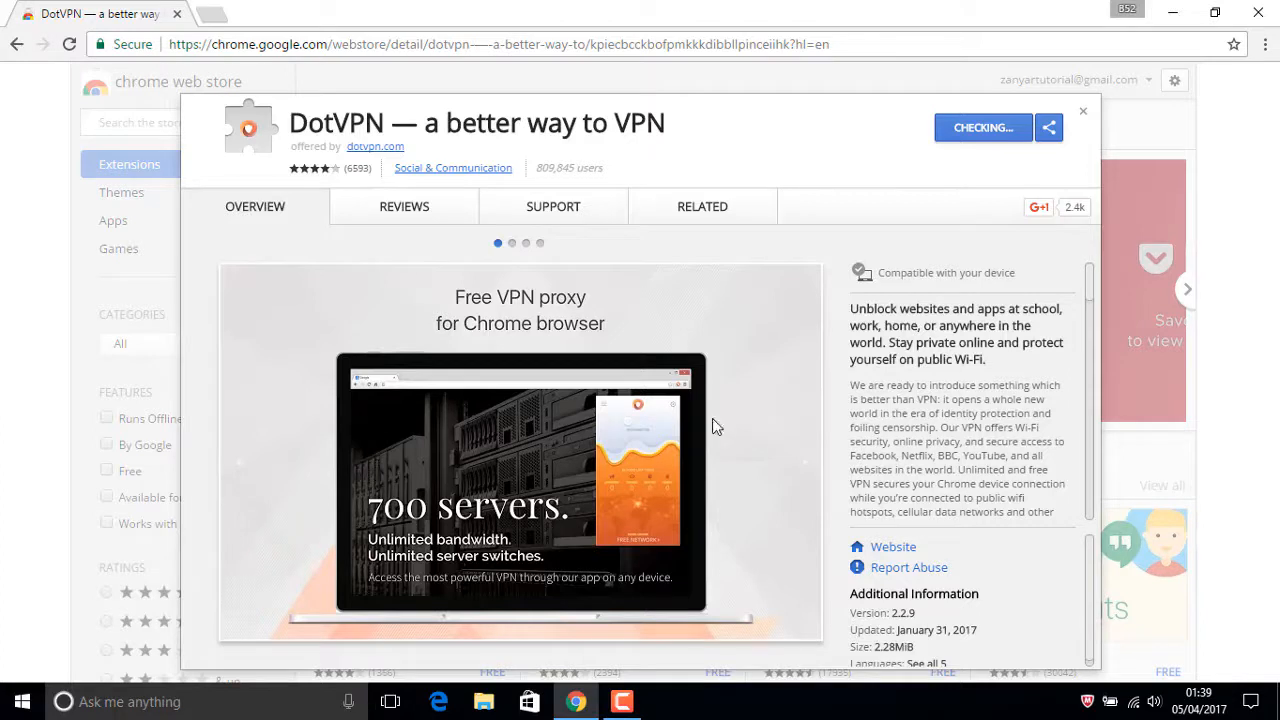
scroll(down, 3)
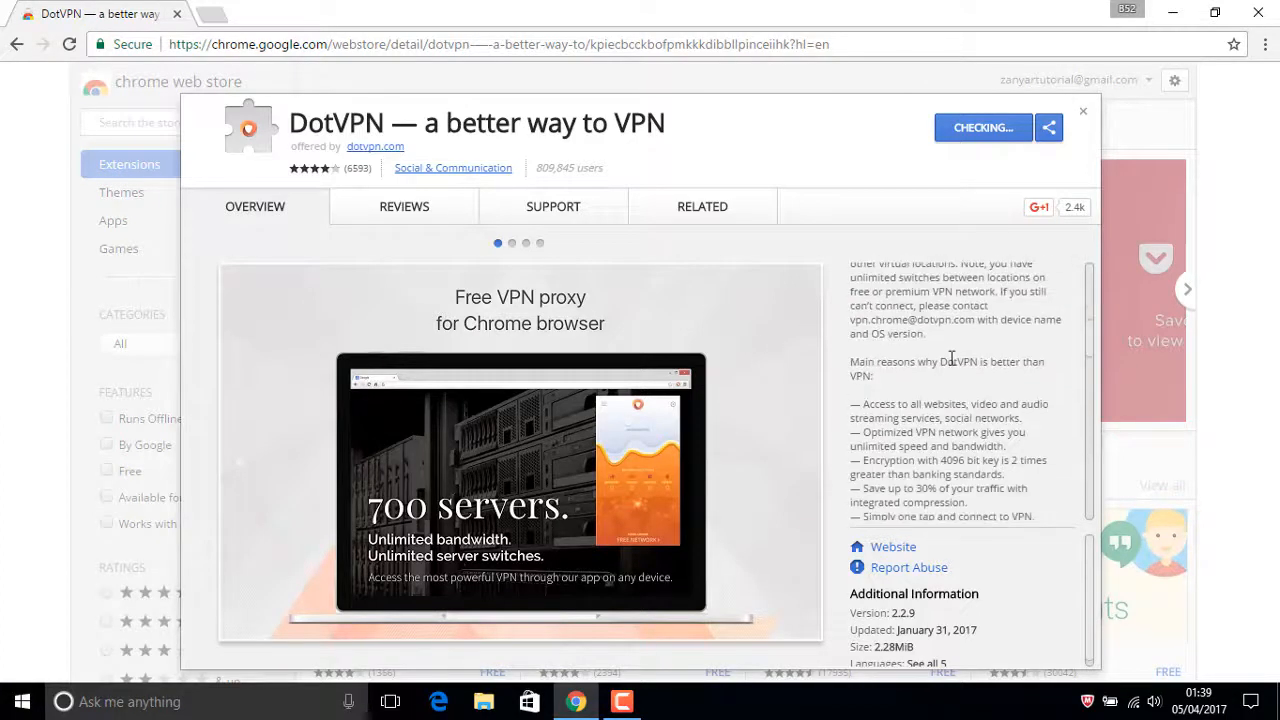
mouse_move(978, 140)
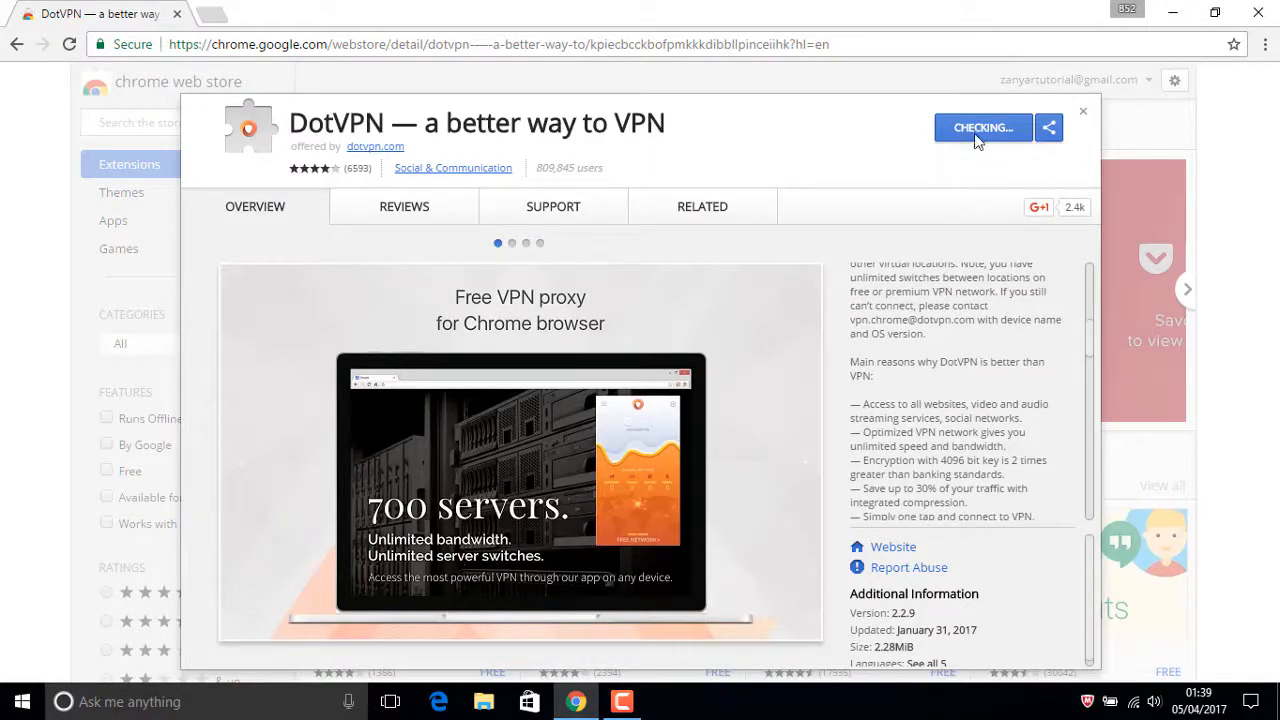
mouse_move(1212, 10)
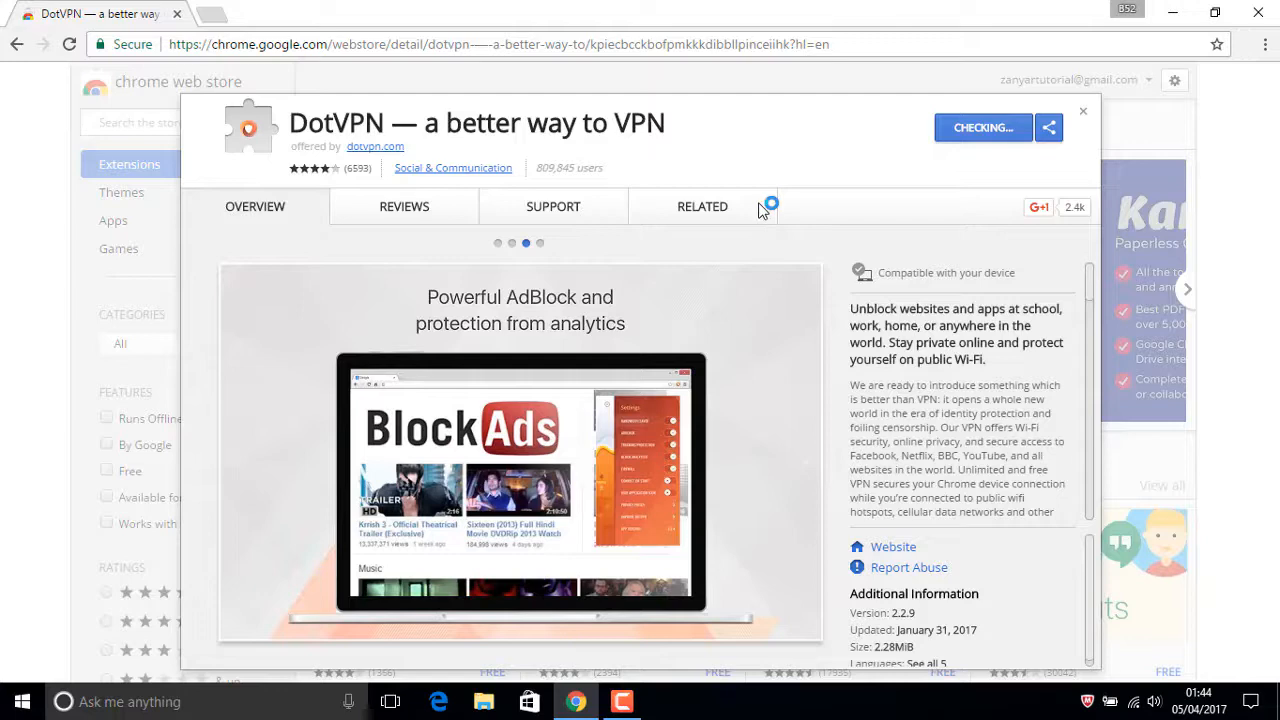
Step: Go to google.com and bring up the DotVPN extension panel
click(702, 206)
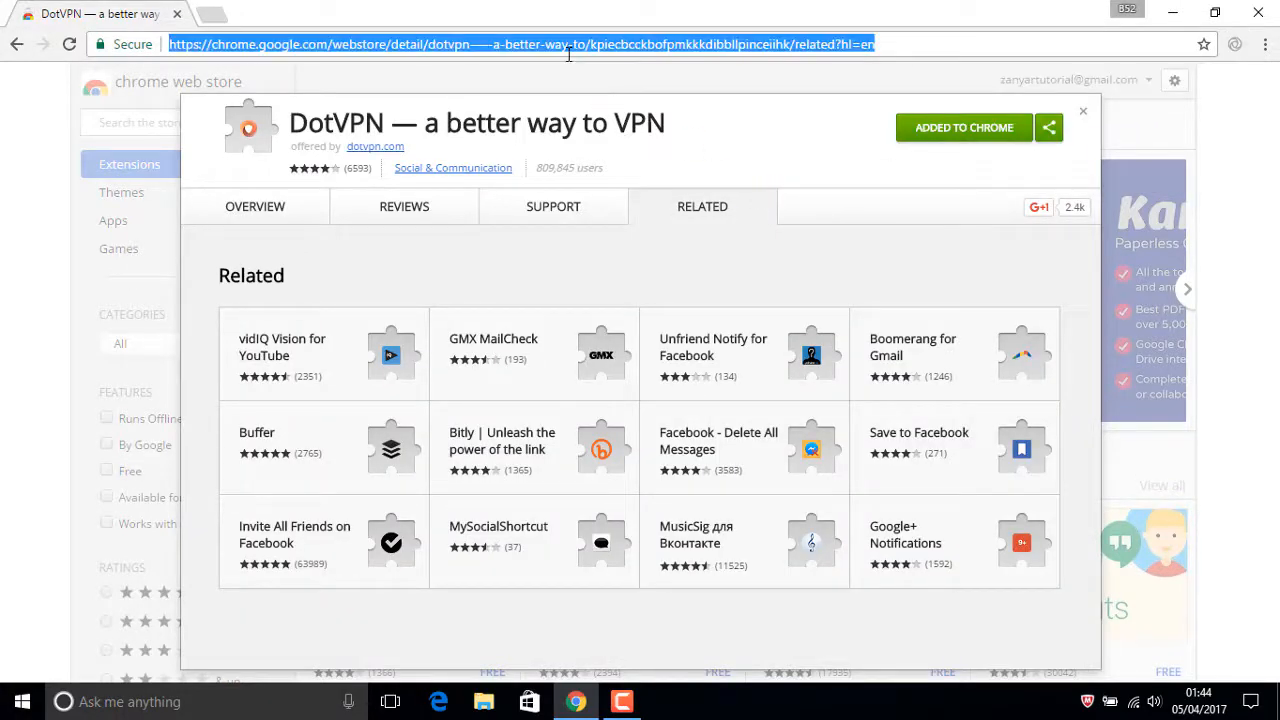
text(google.com)
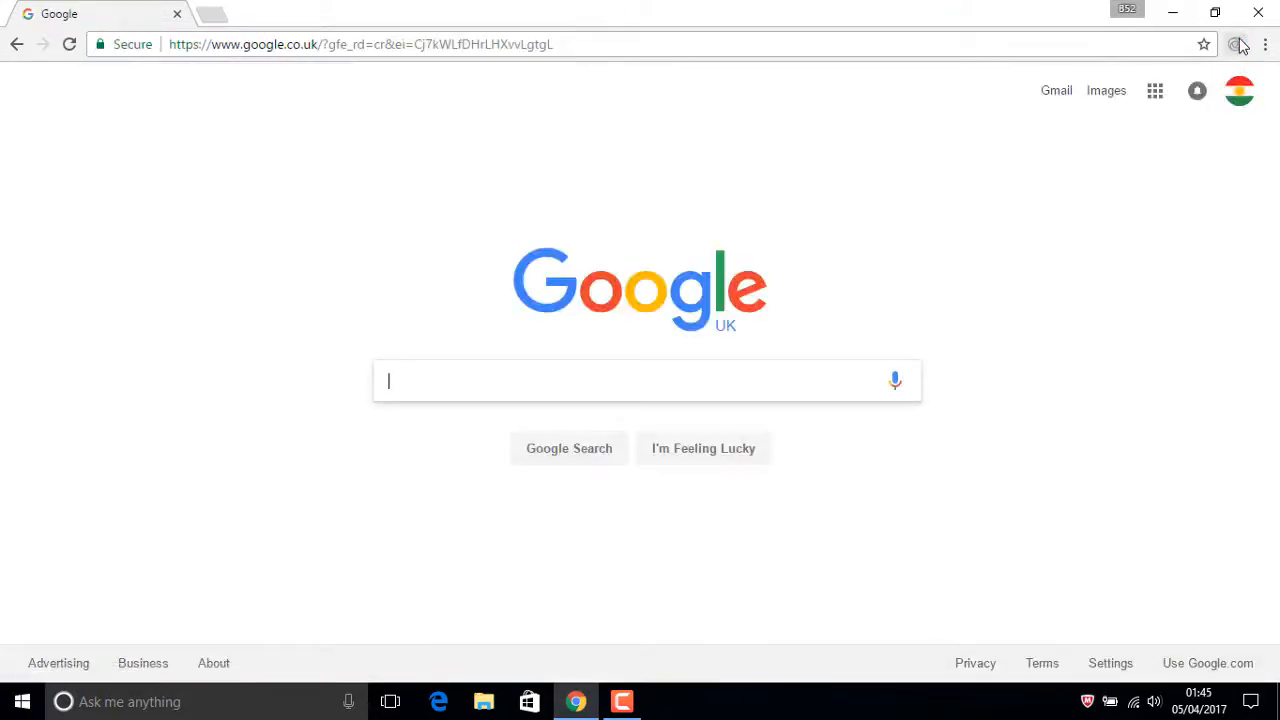
click(1236, 44)
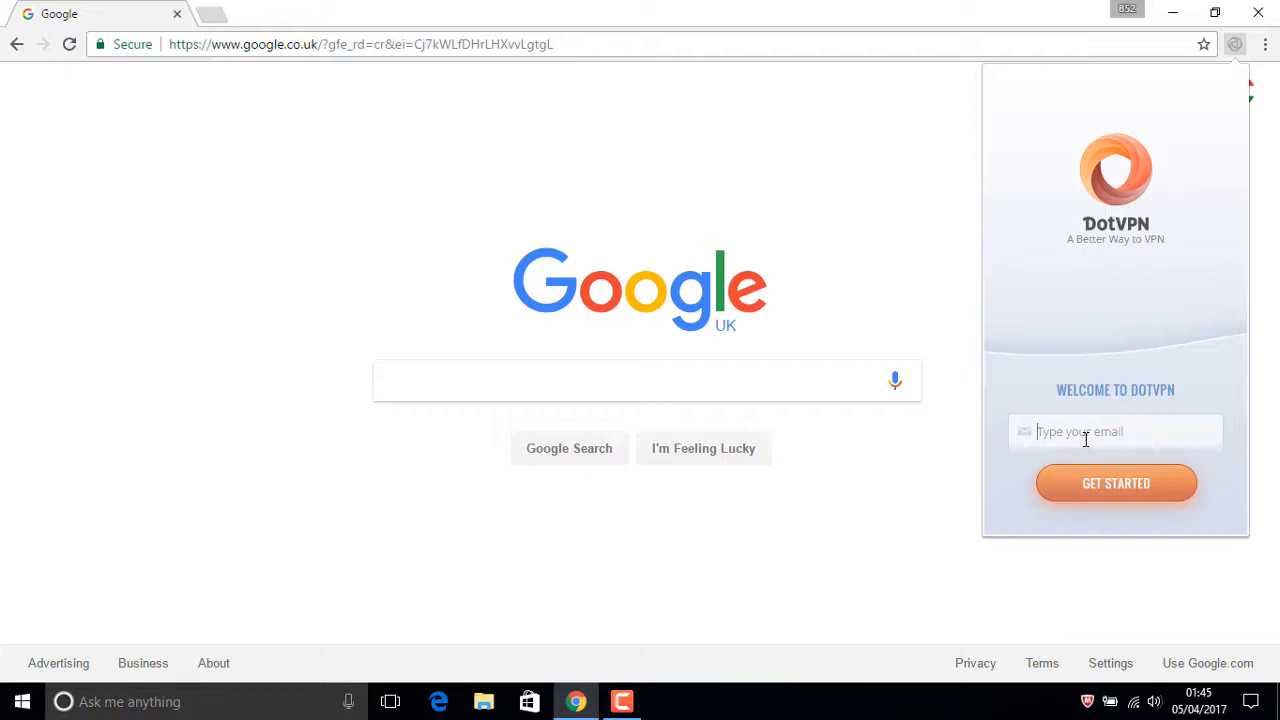
mouse_move(1144, 418)
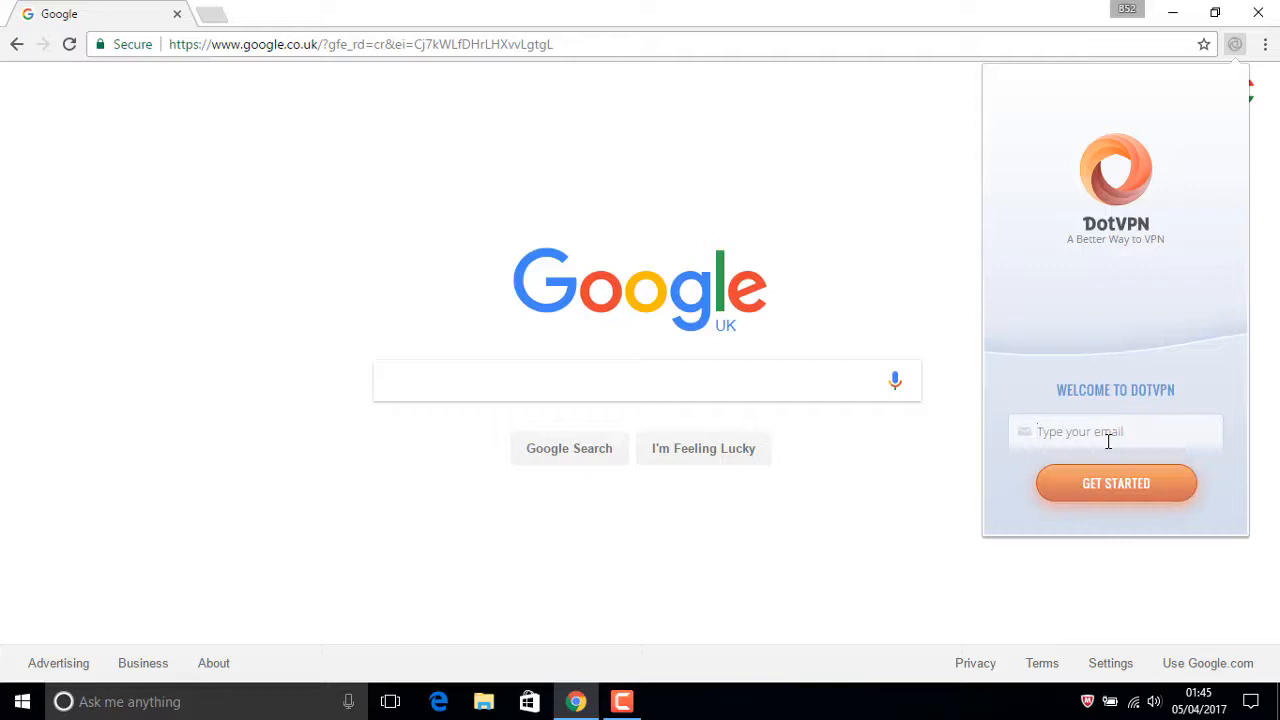
Step: Sign up to DotVPN with an email address and a new password
click(1116, 432)
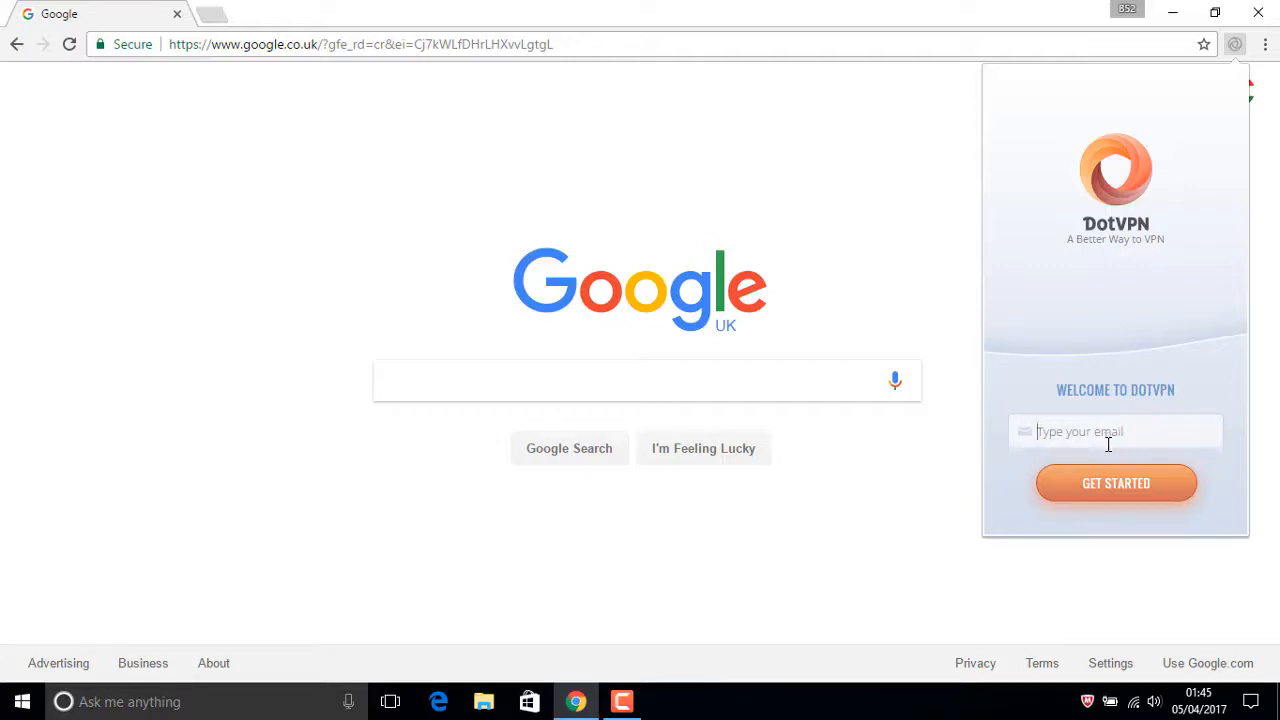
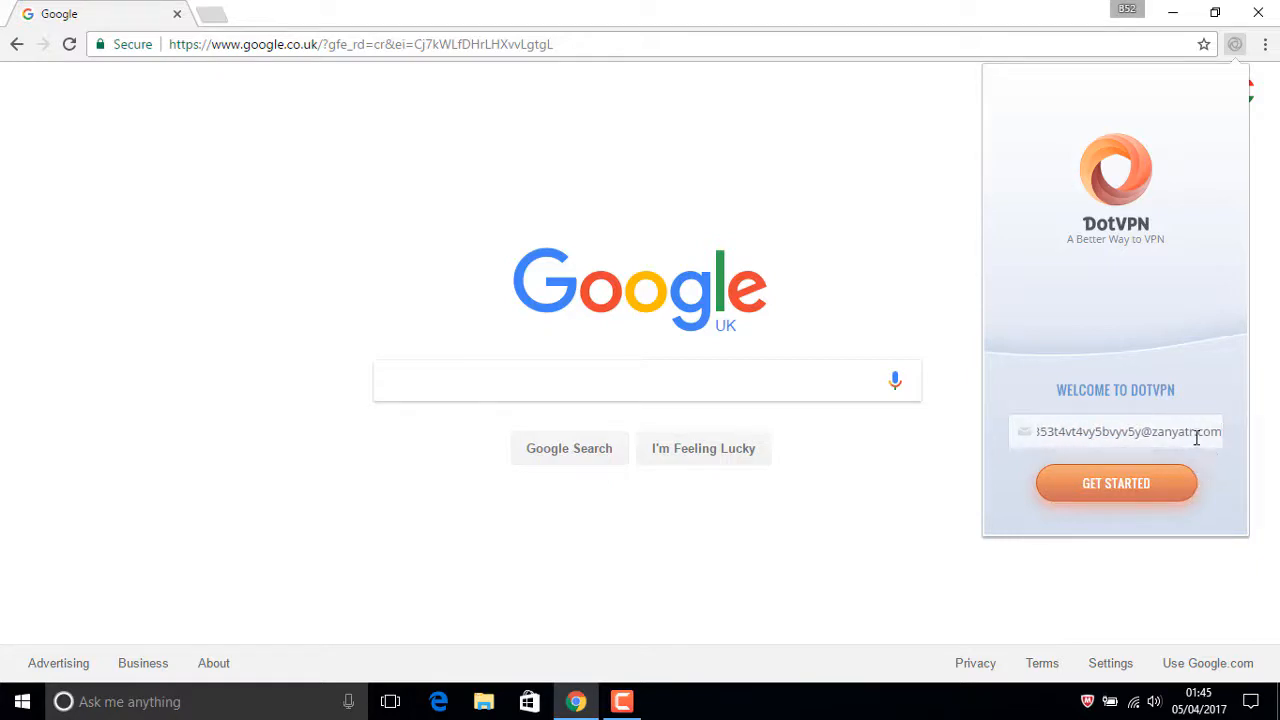
click(1116, 482)
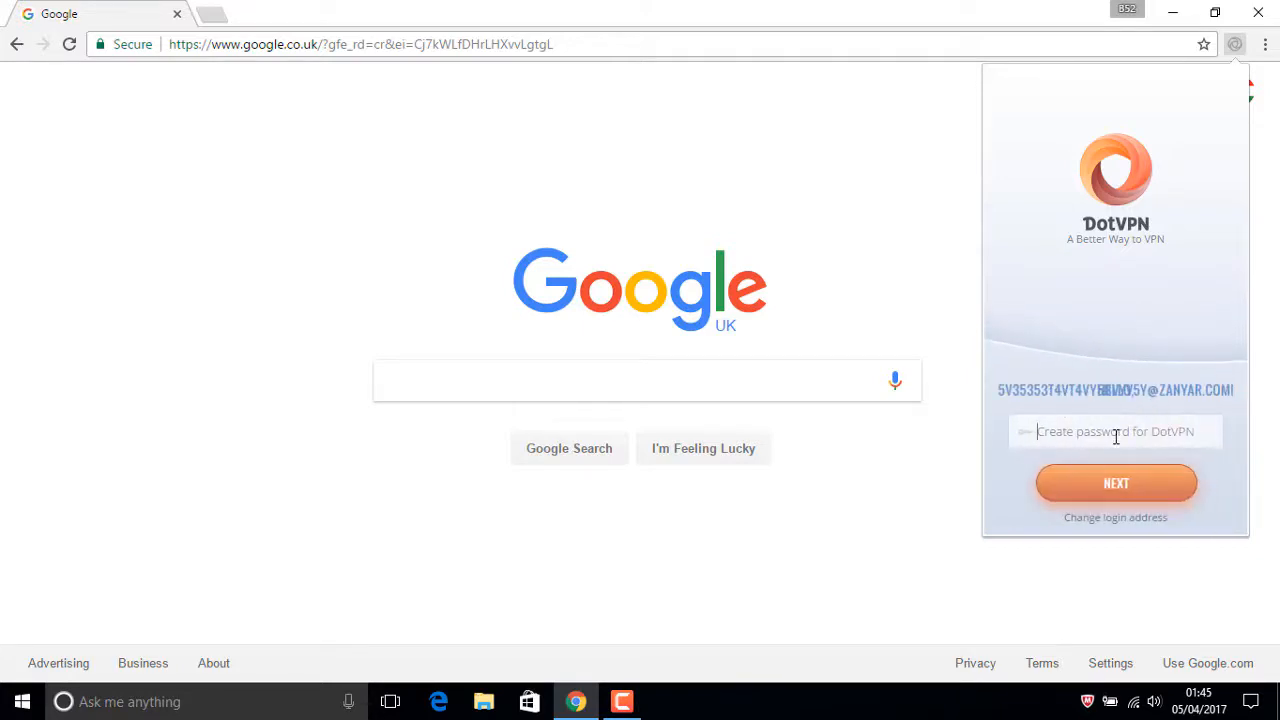
text(••••••)
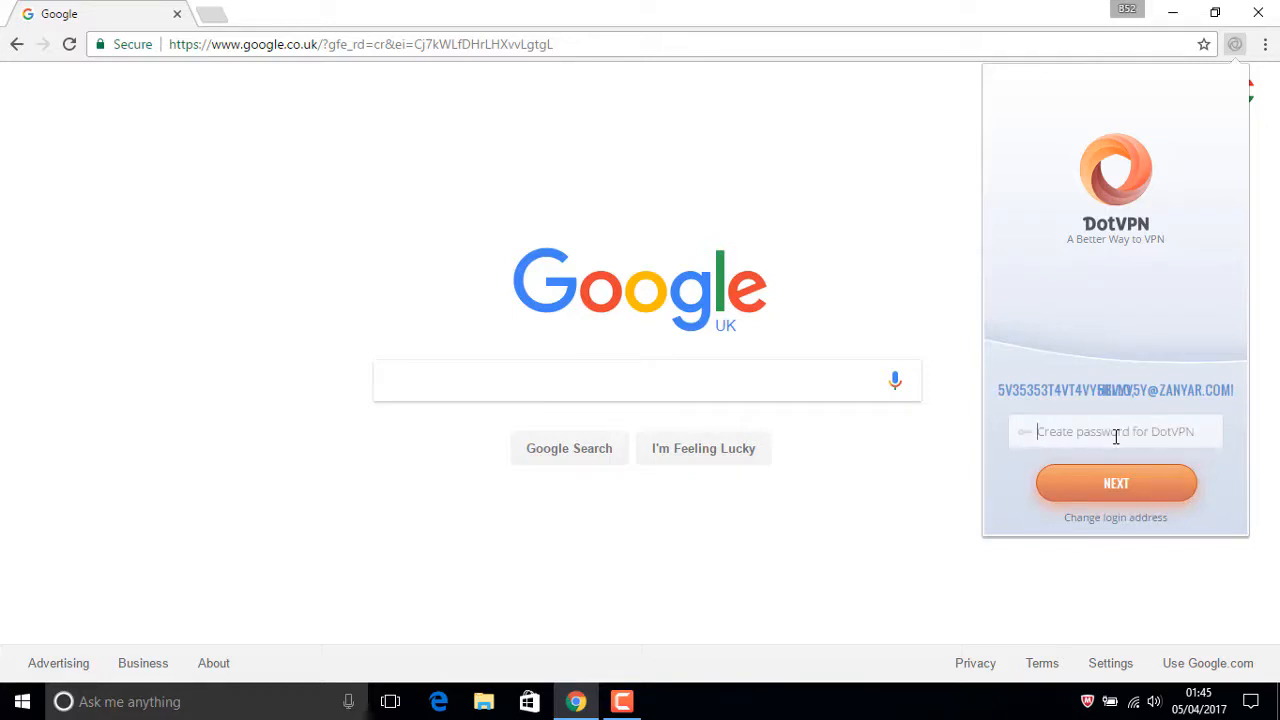
text(••••••)
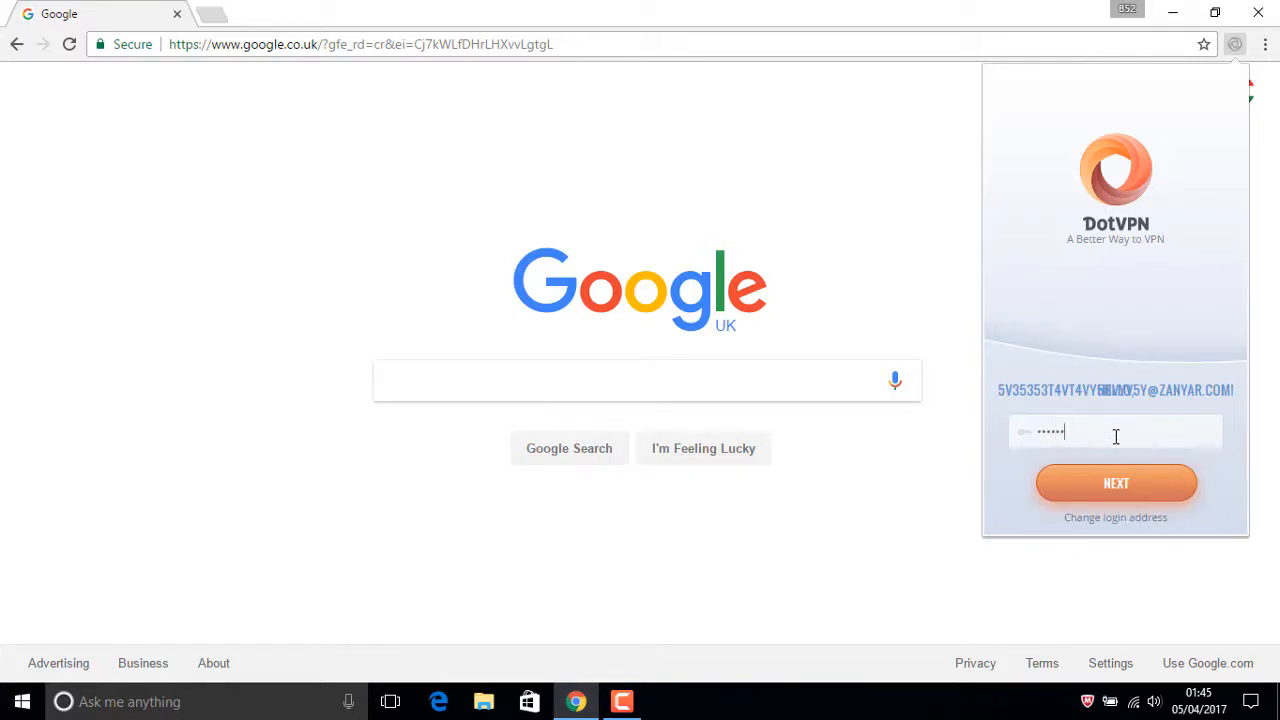
click(1116, 482)
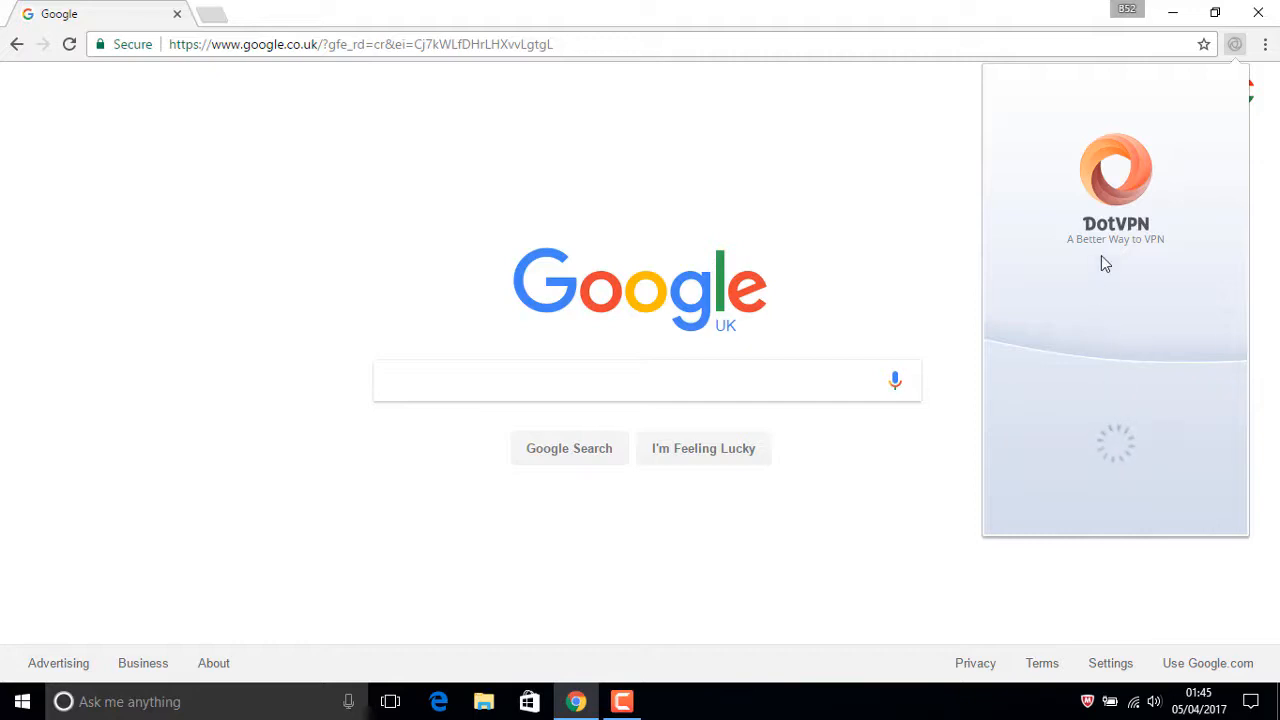
mouse_move(1144, 248)
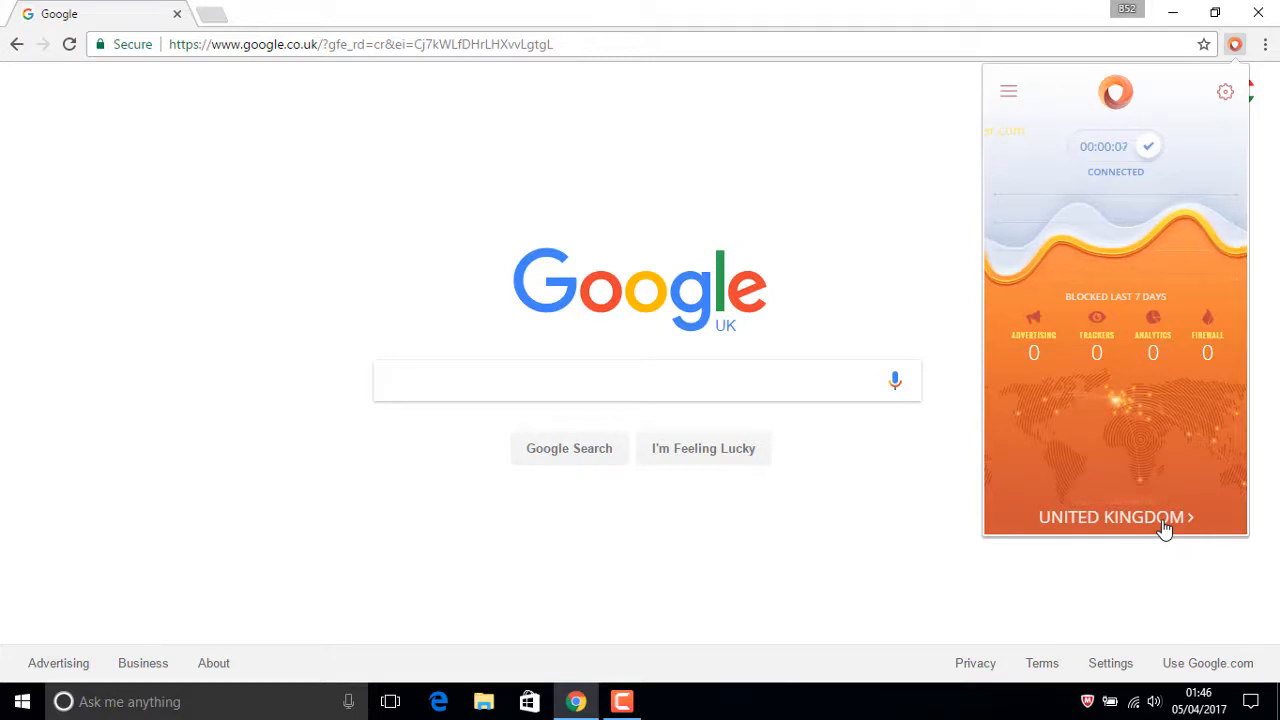
Step: Browse the premium location list and dismiss the Upgrade to Premium prompt
click(1112, 516)
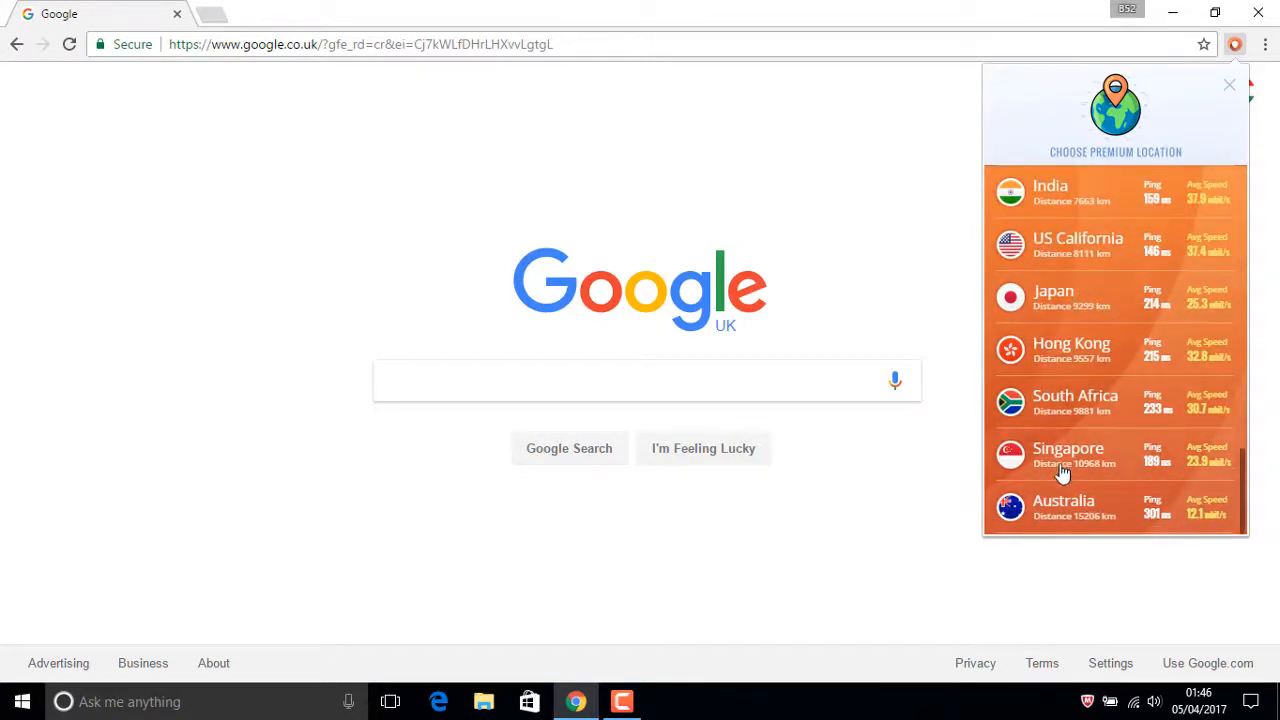
scroll(up, 3)
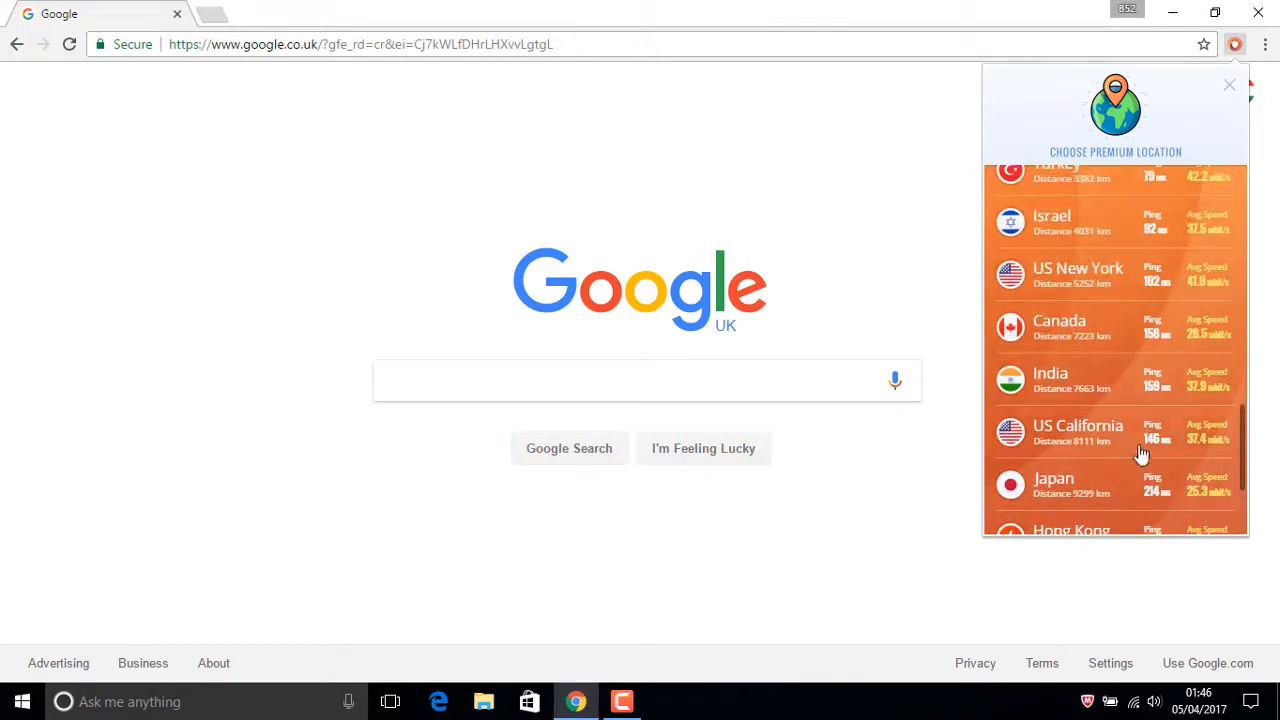
scroll(up, 3)
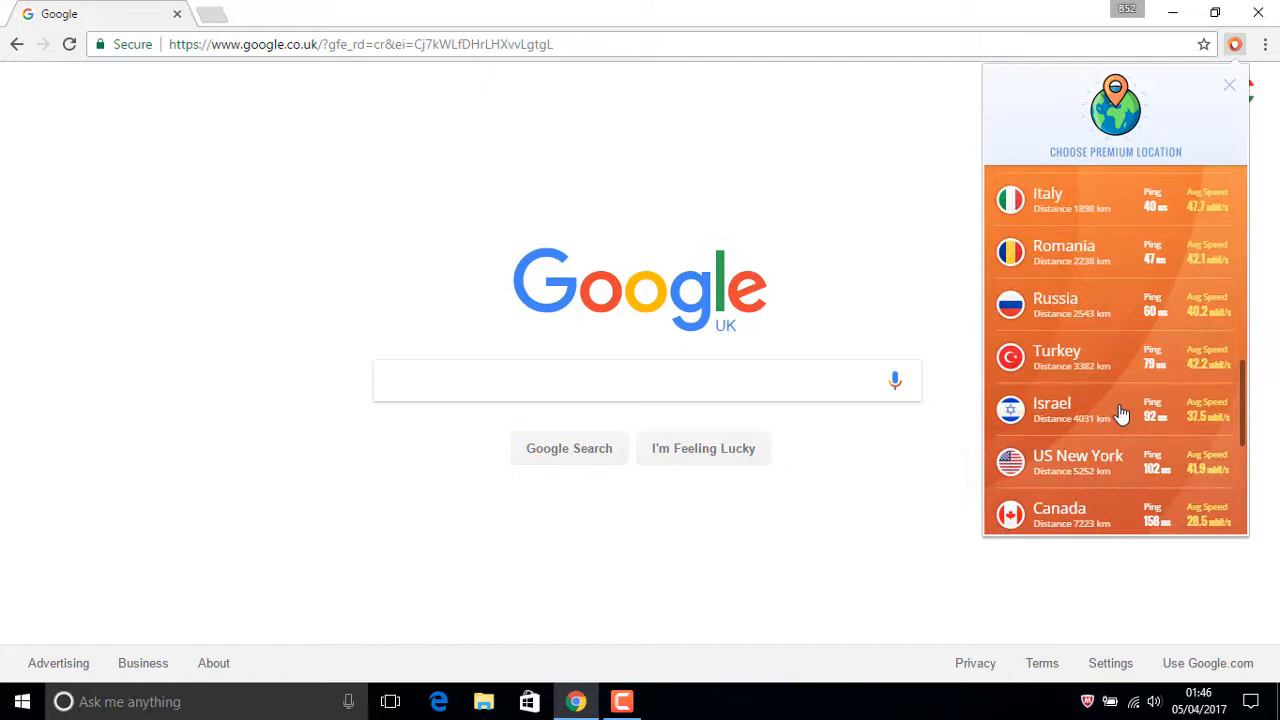
mouse_move(1124, 332)
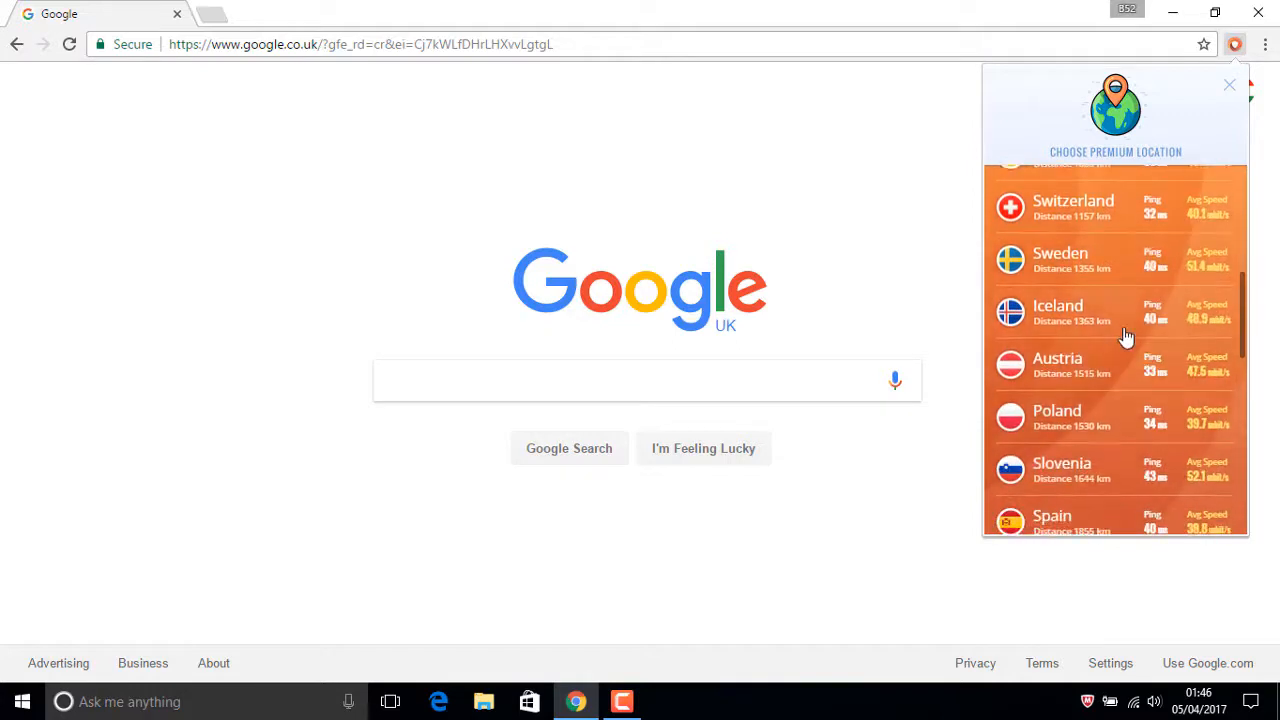
scroll(down, 3)
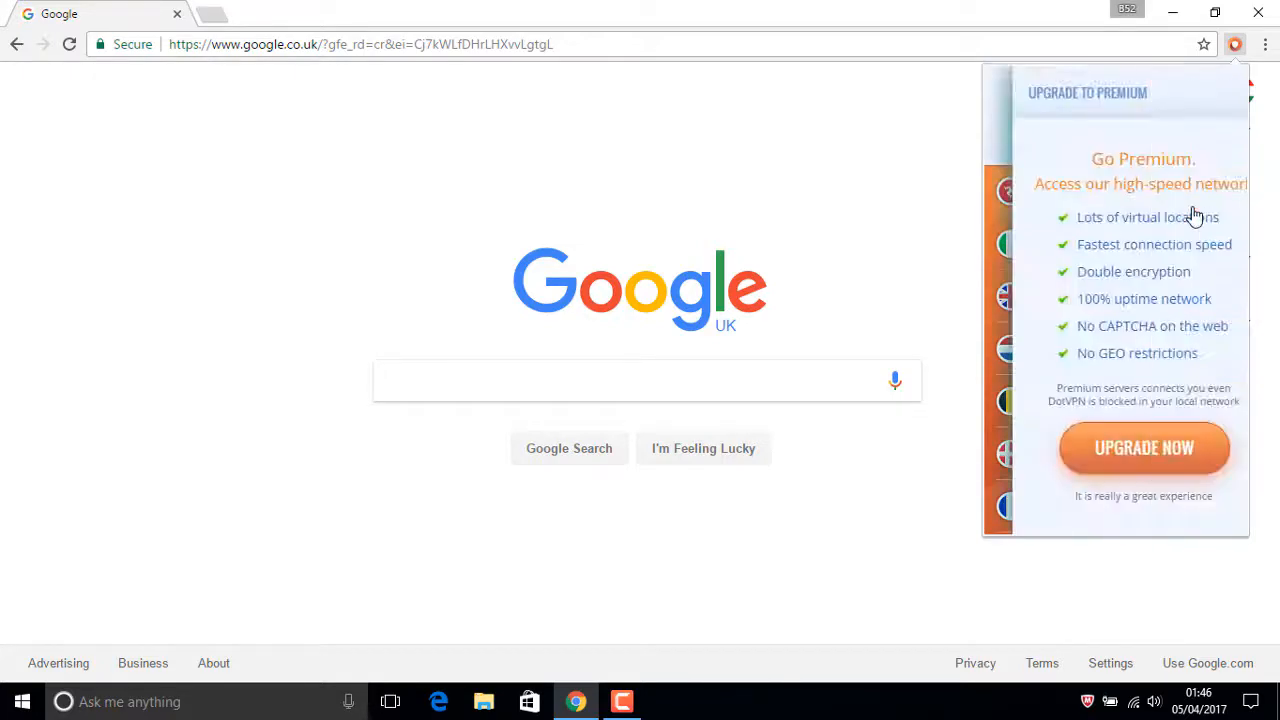
click(1236, 44)
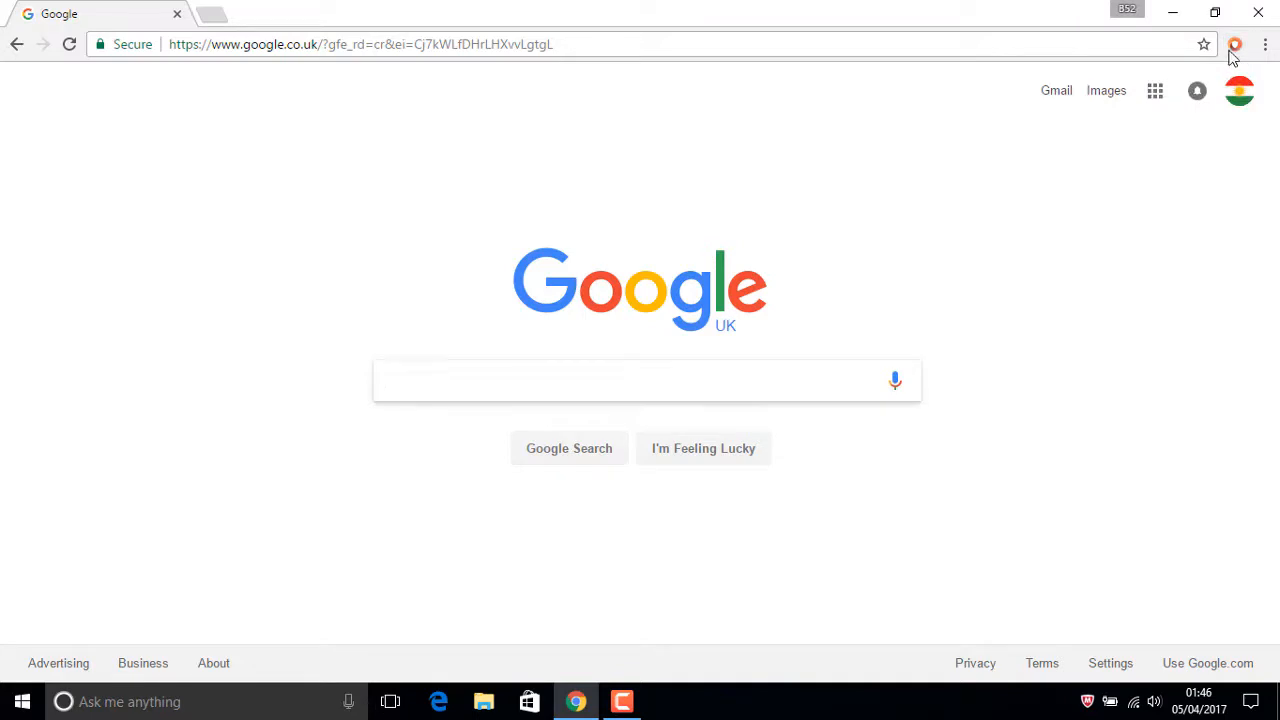
Step: Switch DotVPN's location from the United Kingdom to France and close the panel
click(1236, 44)
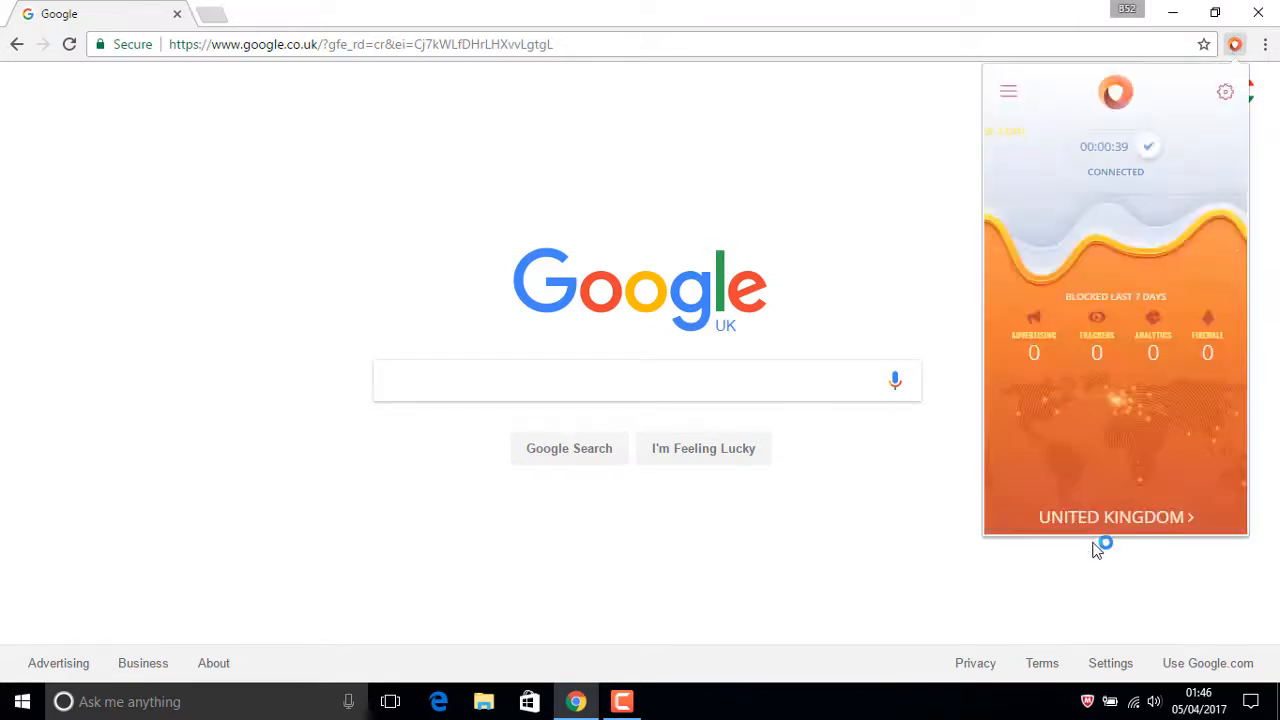
click(1112, 516)
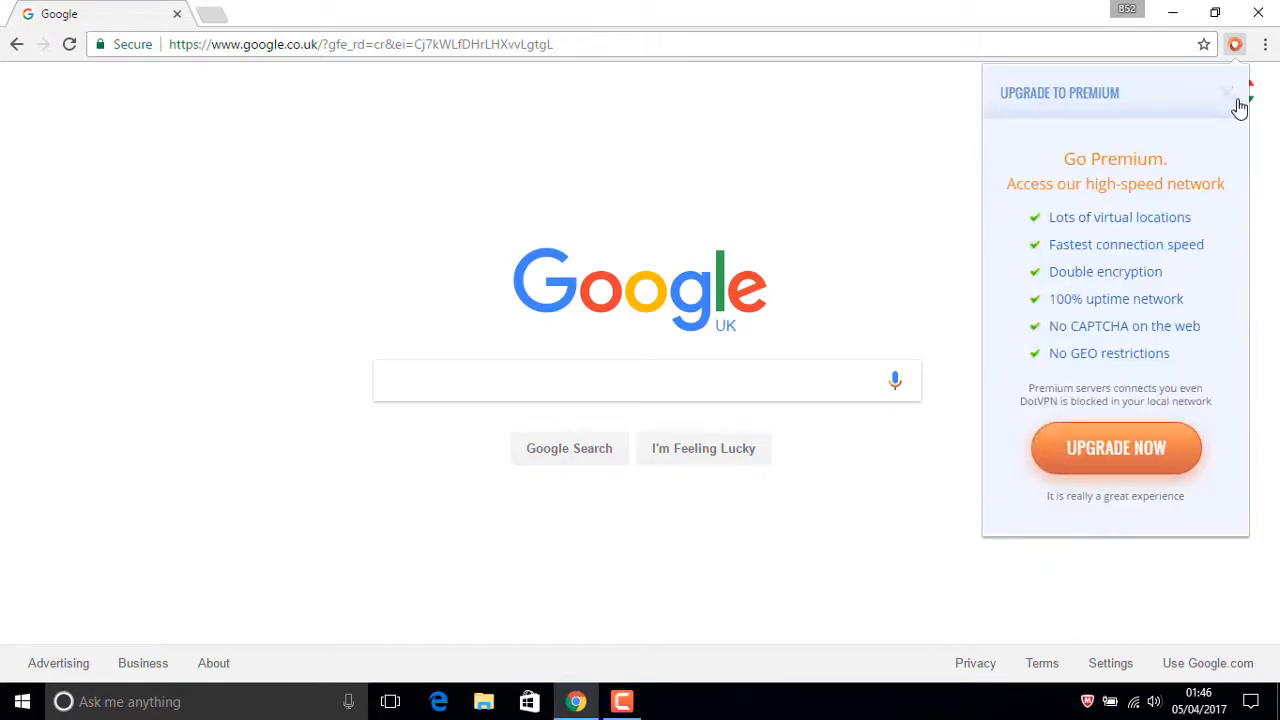
click(1228, 92)
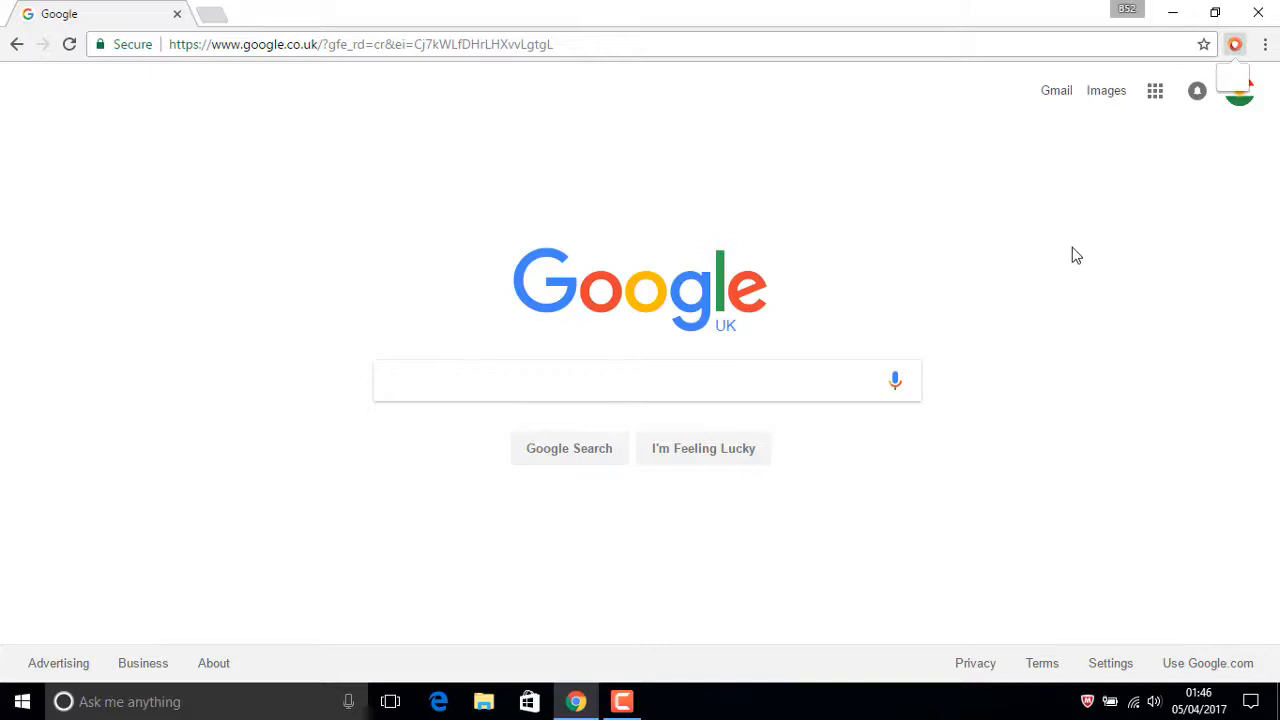
click(1236, 44)
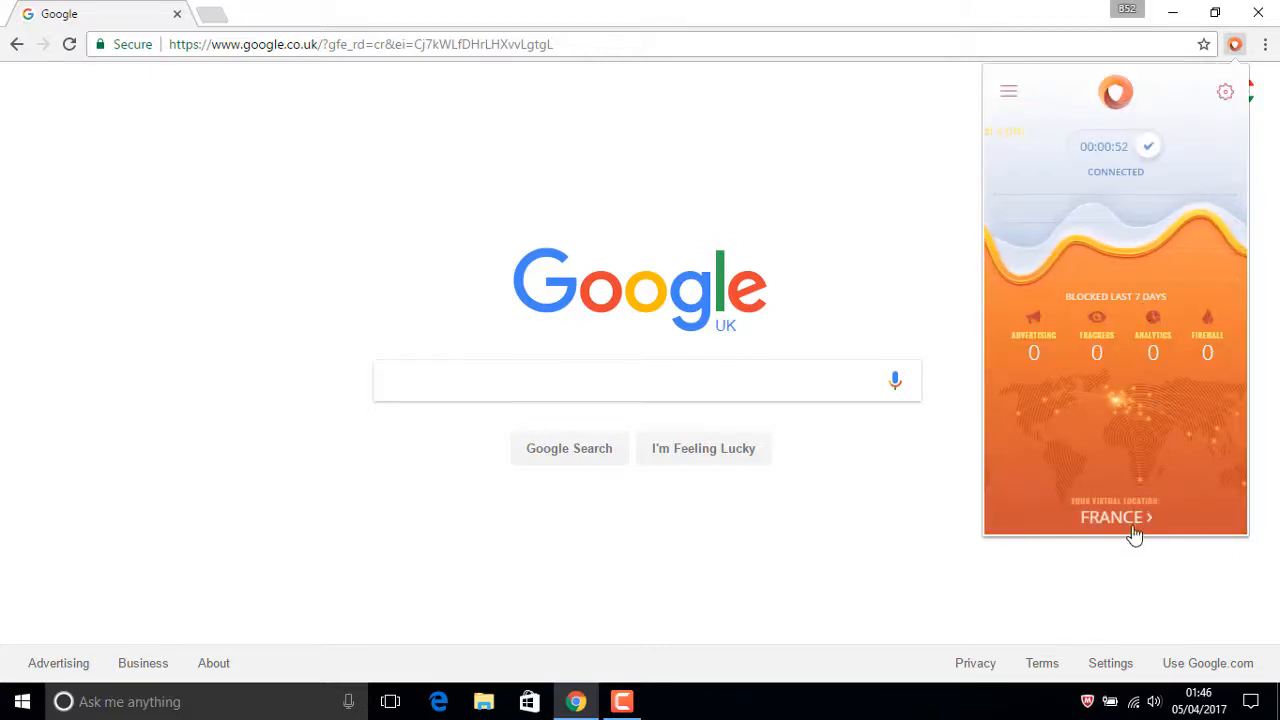
click(1116, 516)
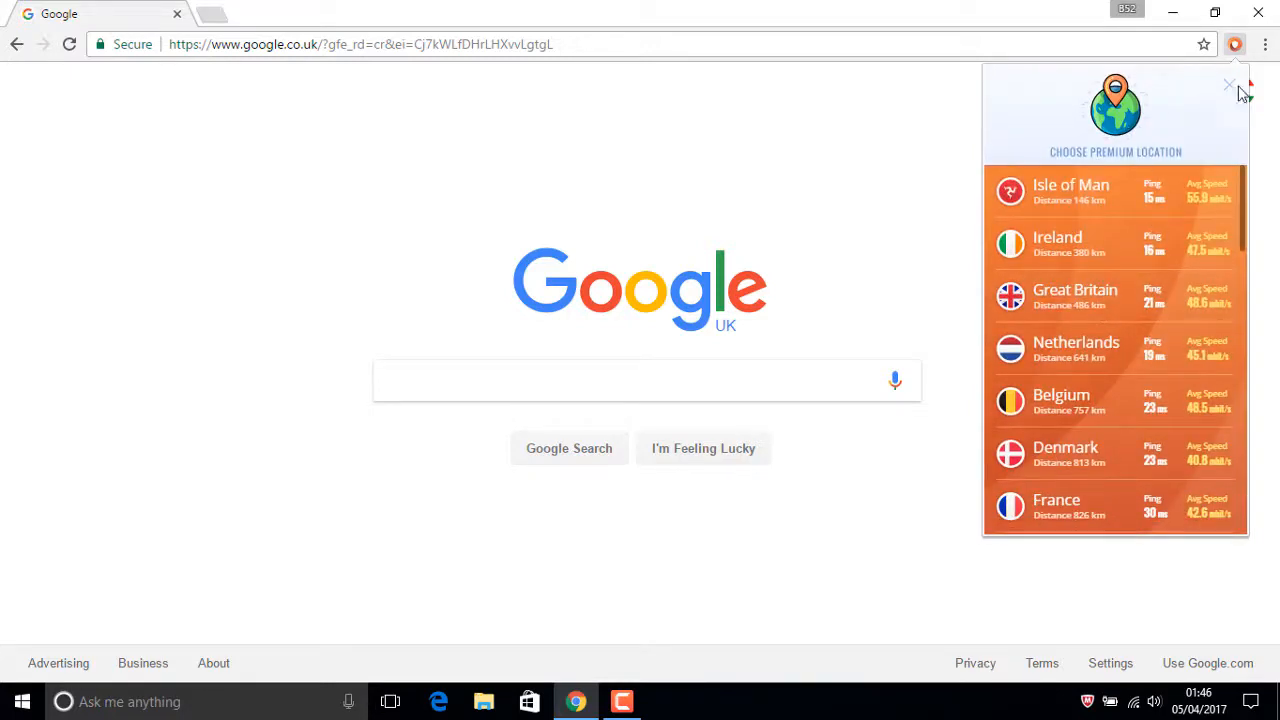
click(1228, 84)
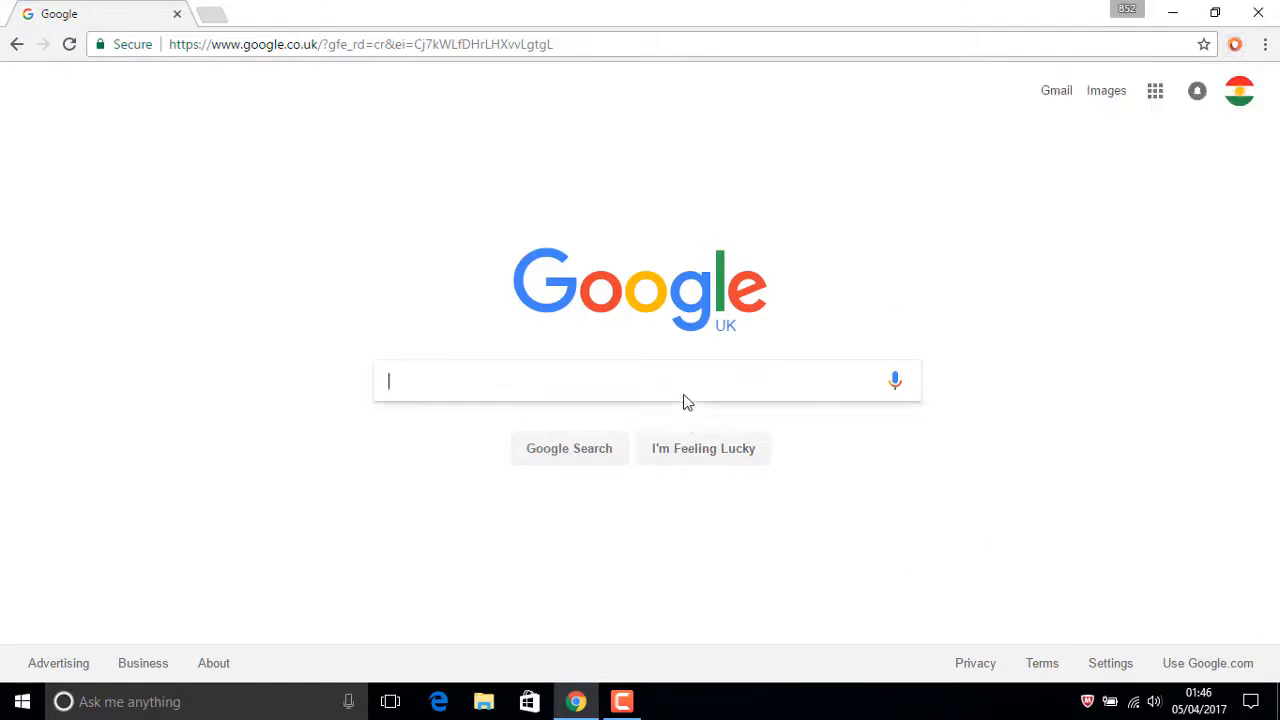
Step: Search Google Nederland for "my ip" and reload to show the public IP address
click(68, 44)
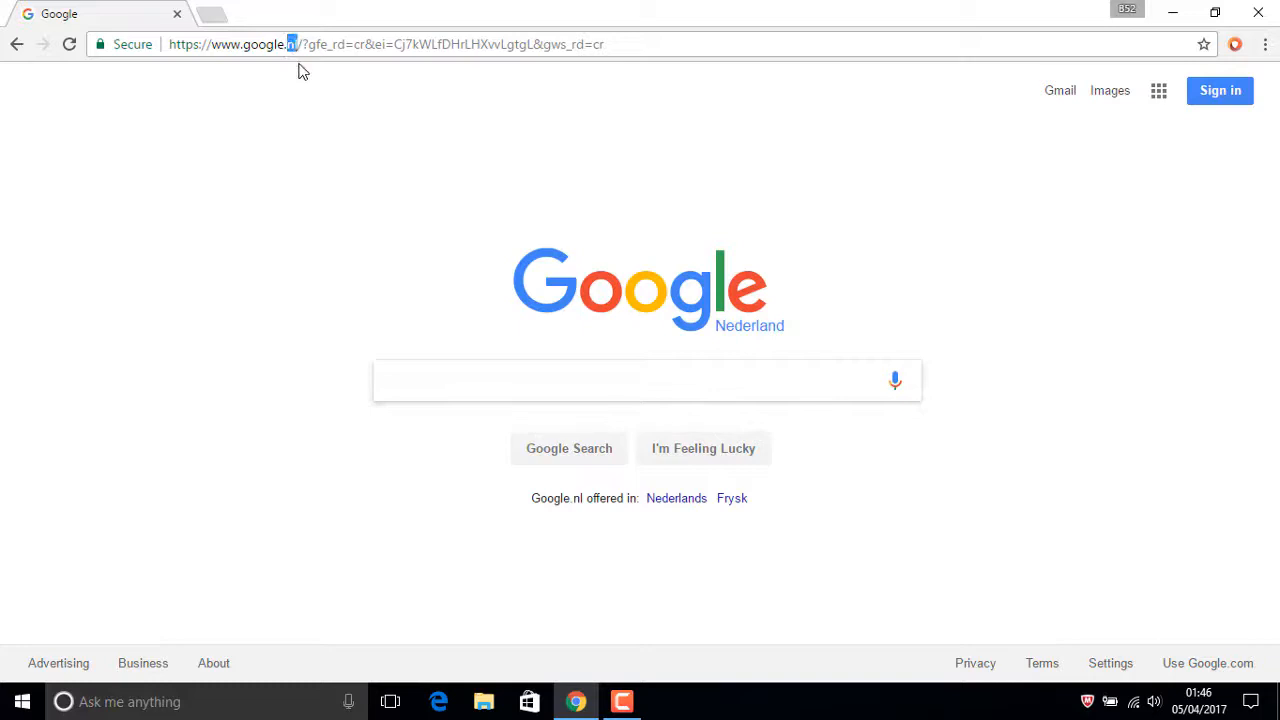
click(648, 380)
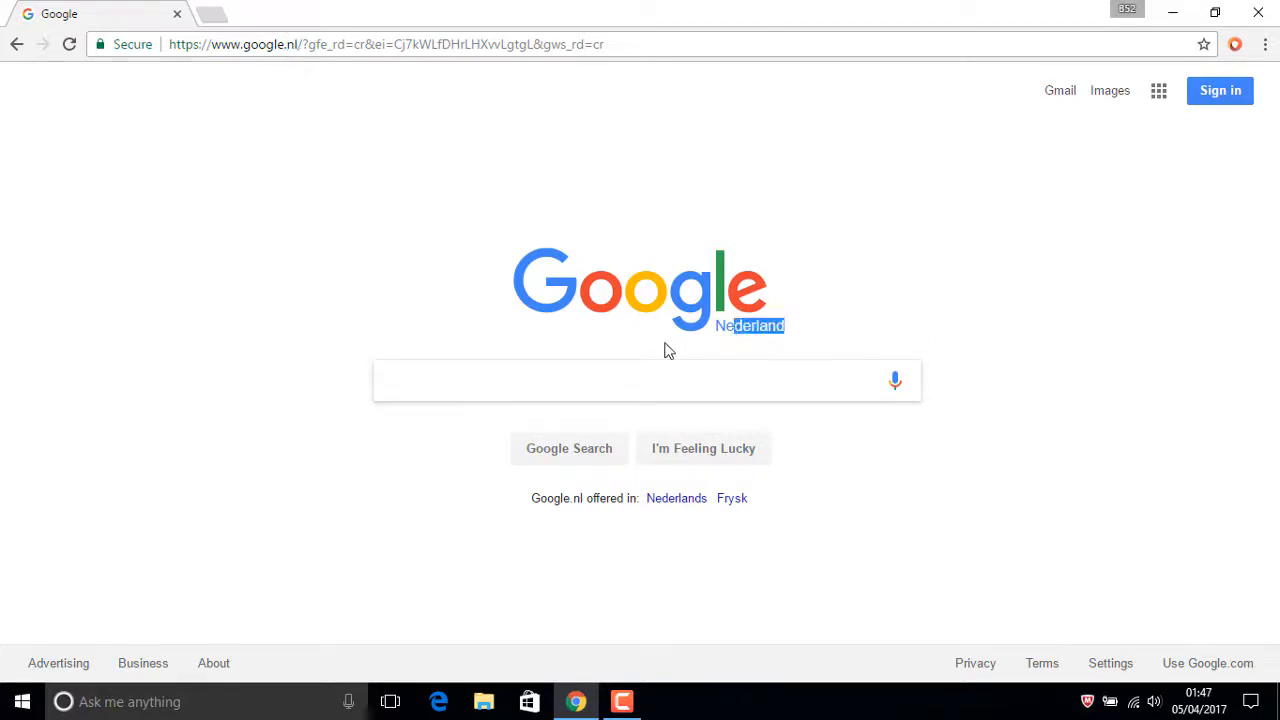
text(my i)
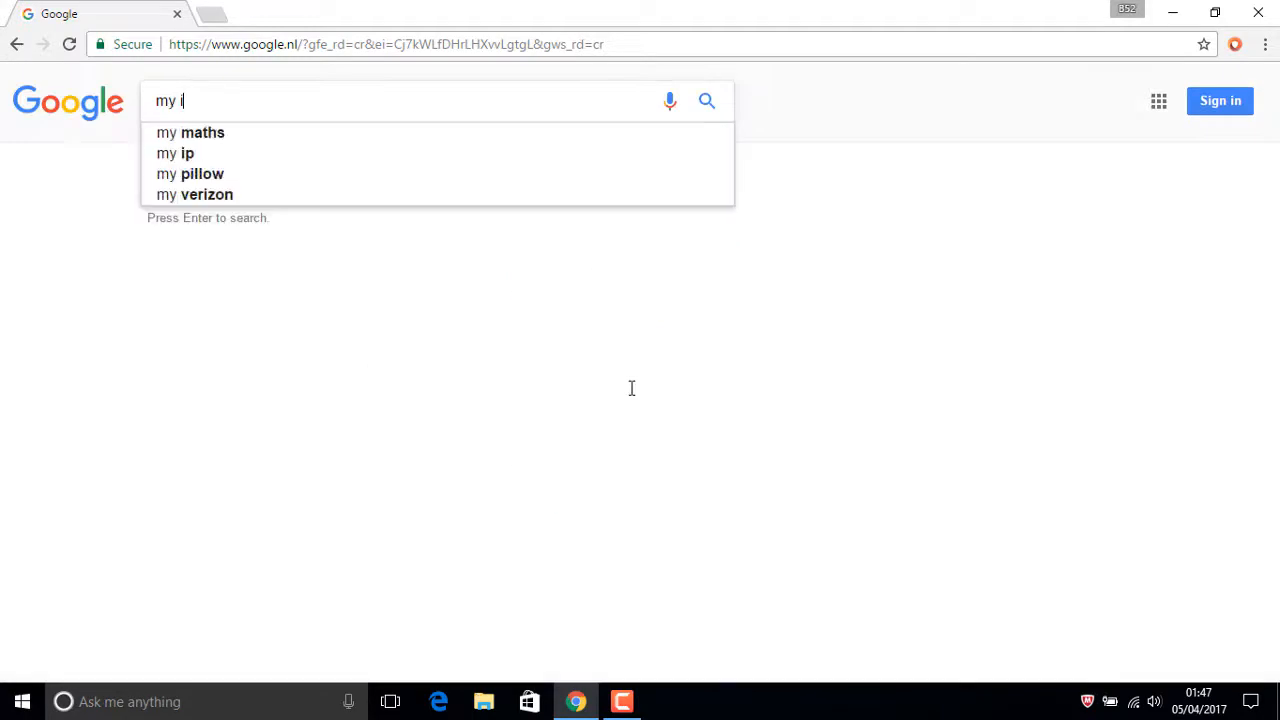
click(176, 152)
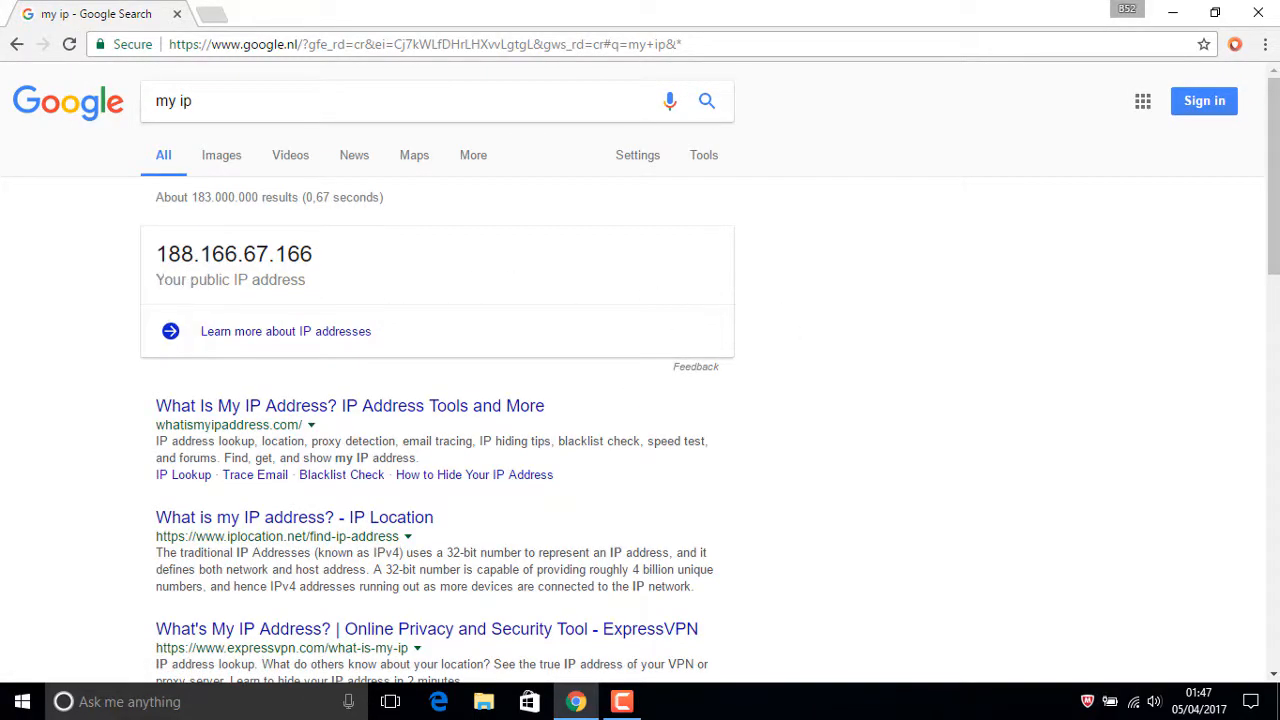
click(1236, 44)
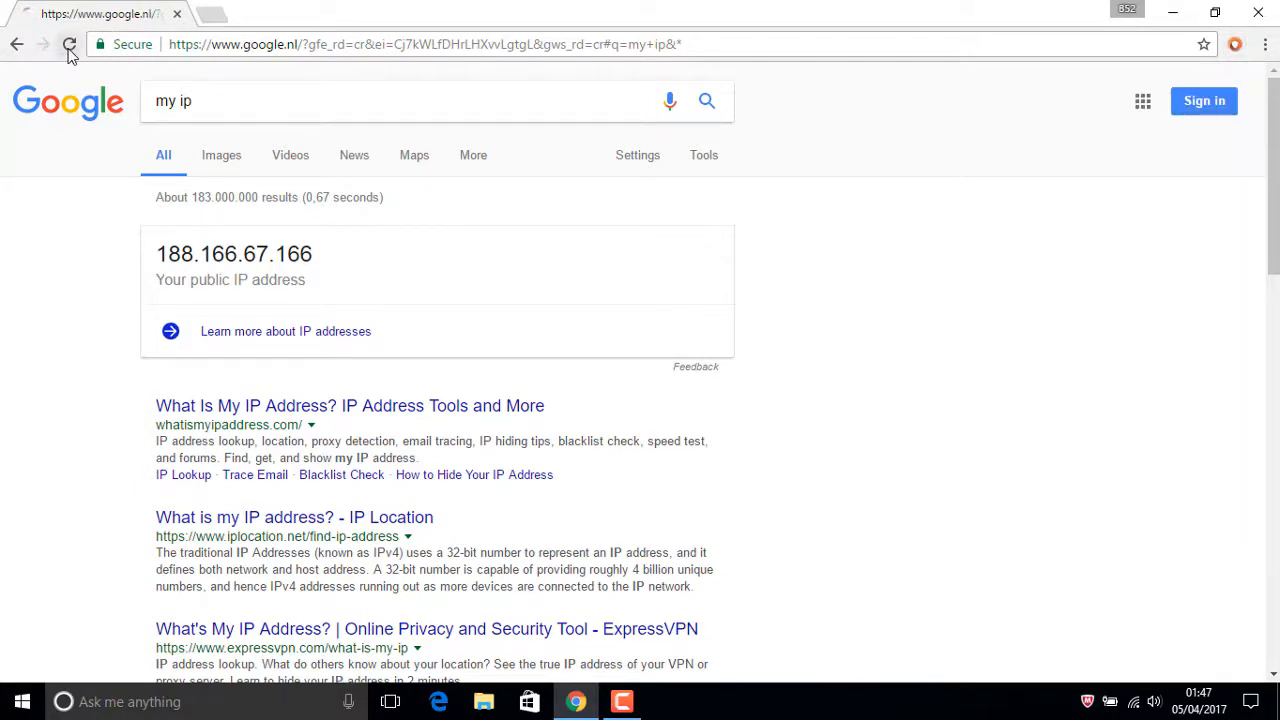
click(70, 44)
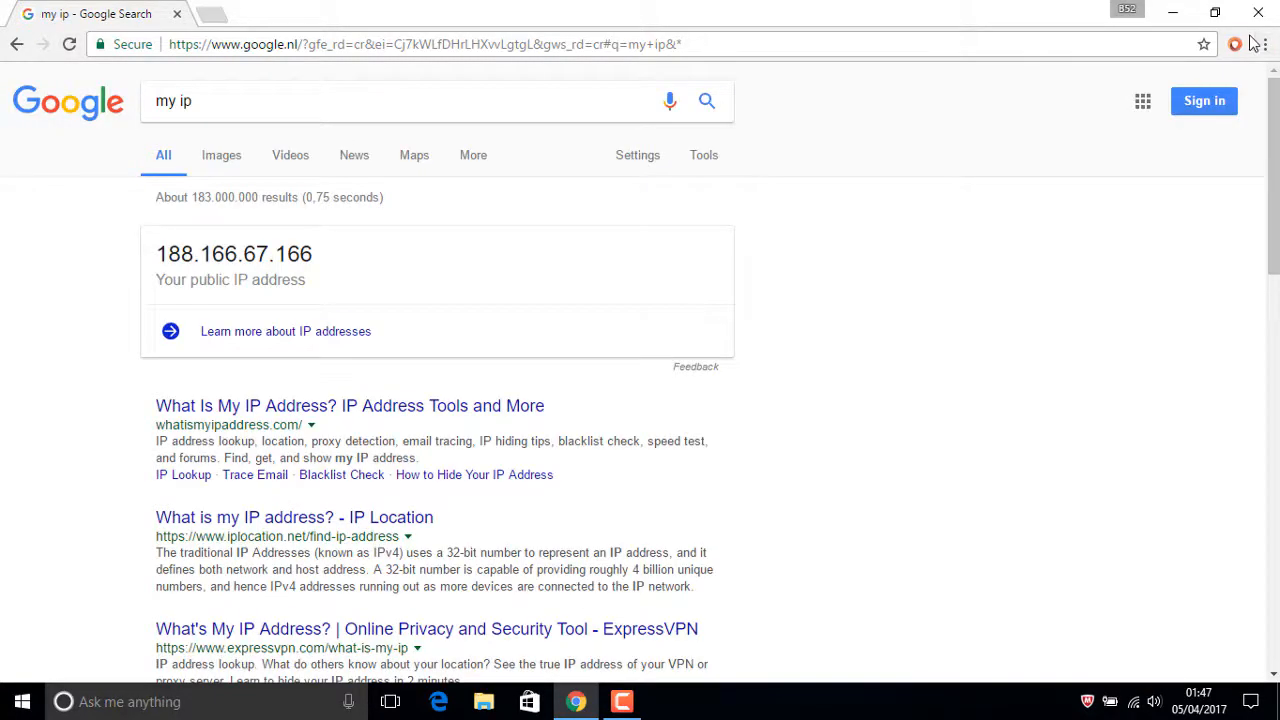
click(1236, 44)
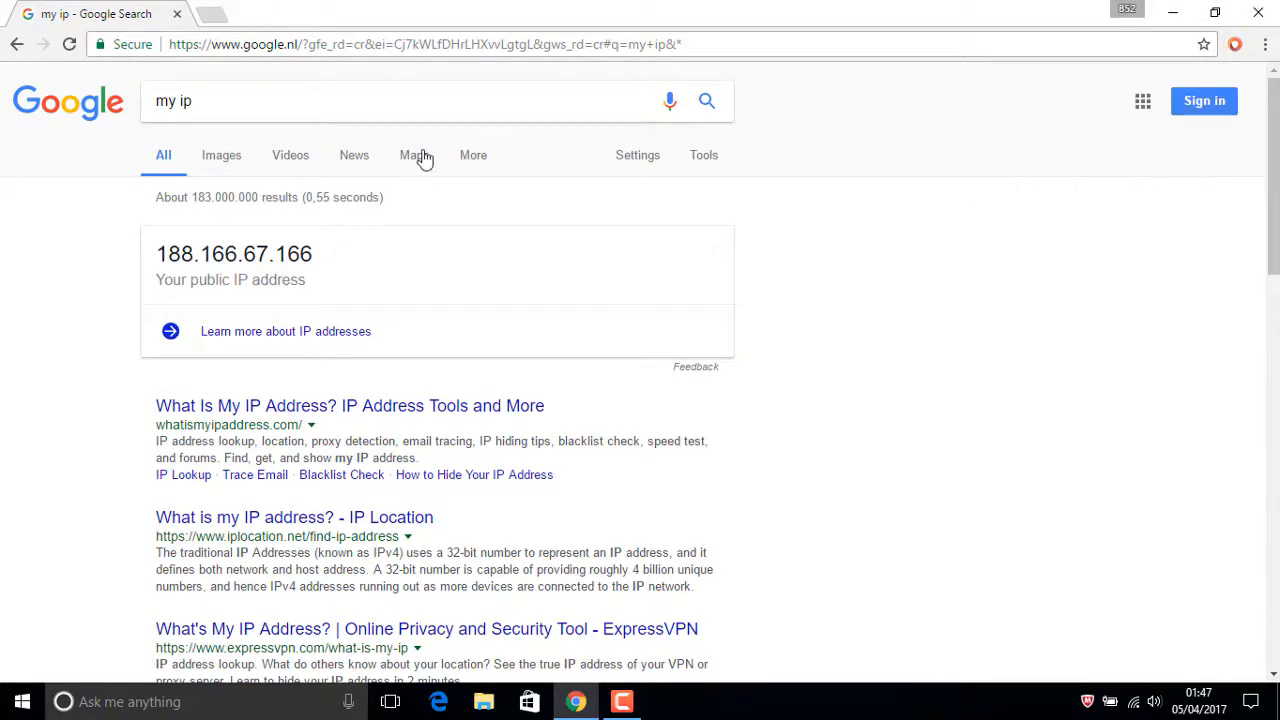
double_click(304, 252)
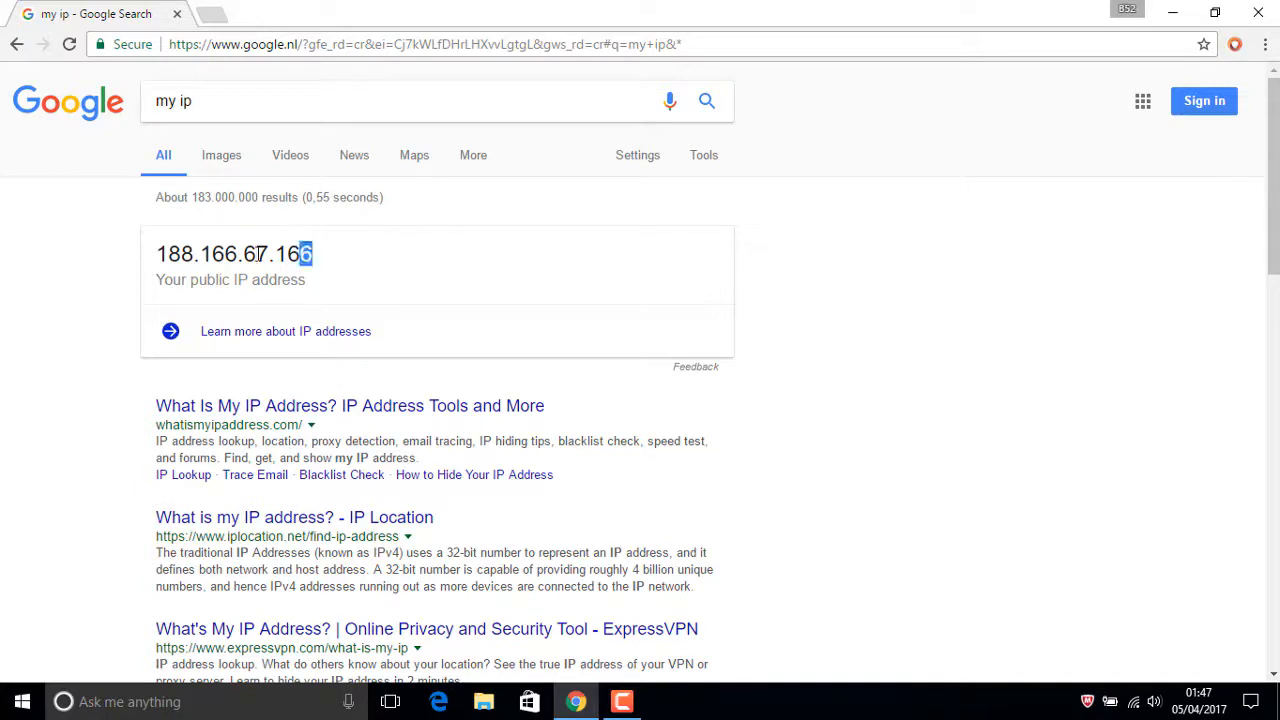
double_click(170, 252)
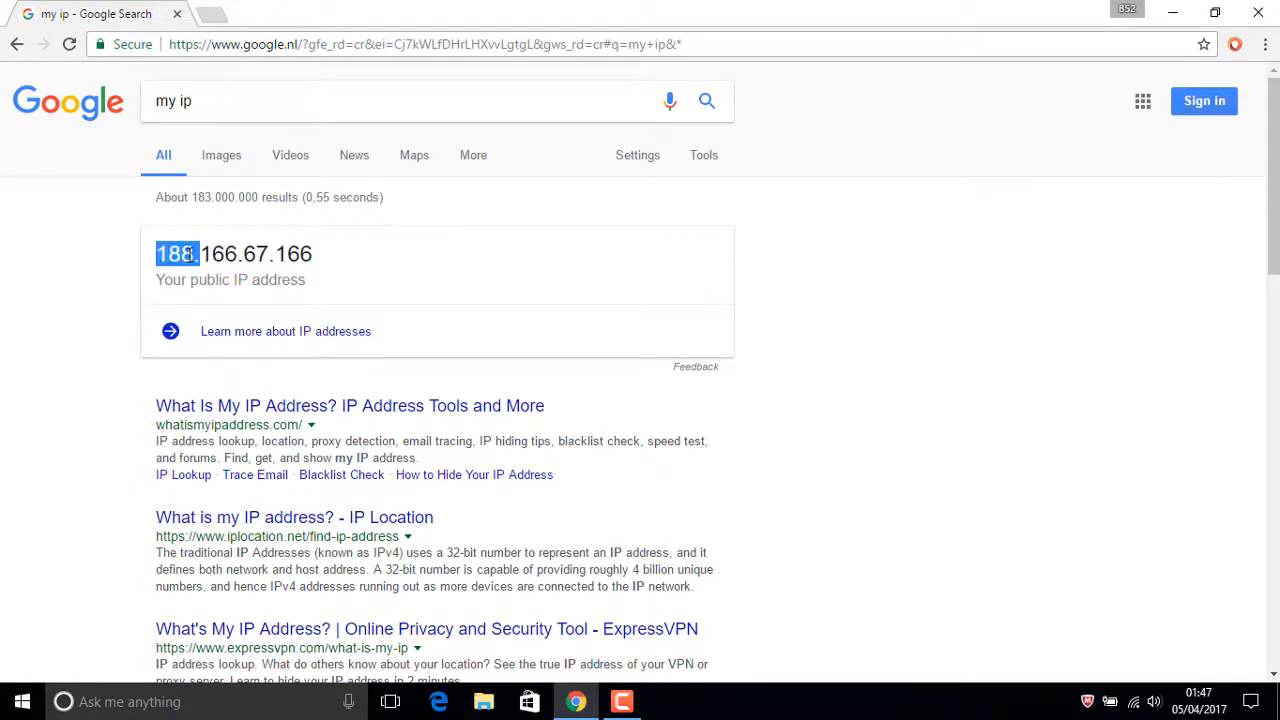
drag(198, 252, 258, 252)
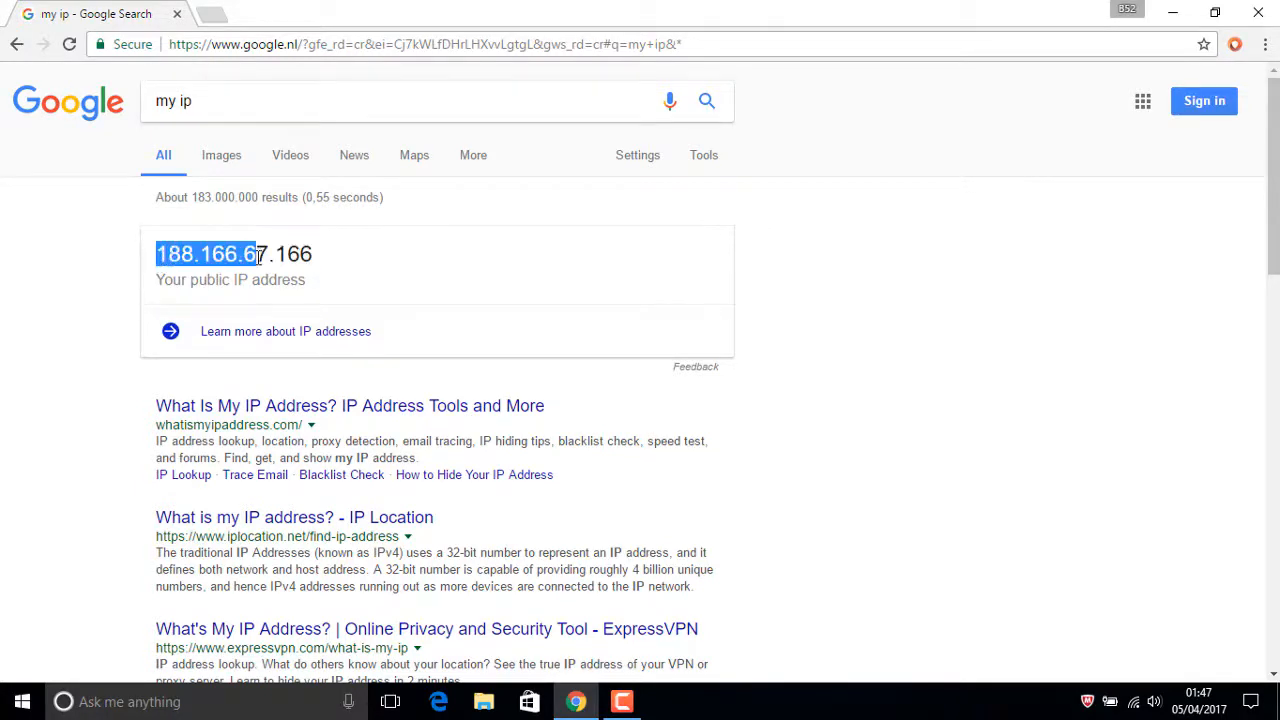
click(200, 290)
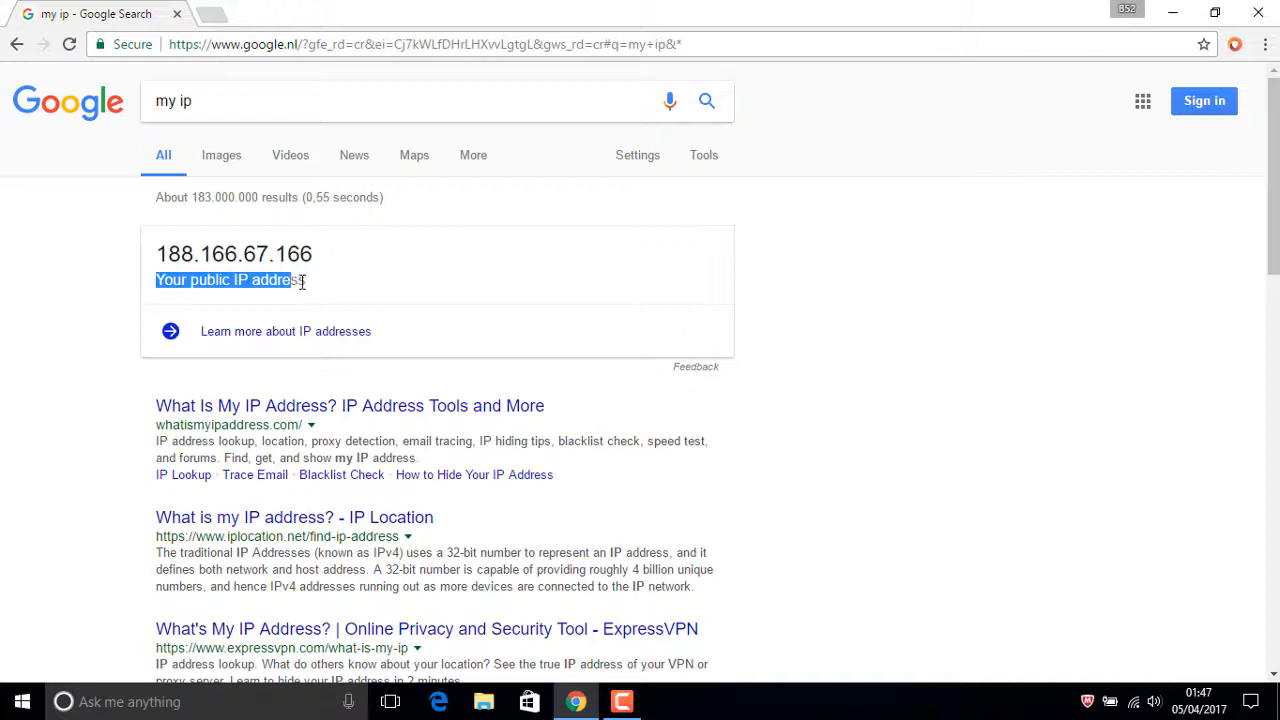
click(210, 184)
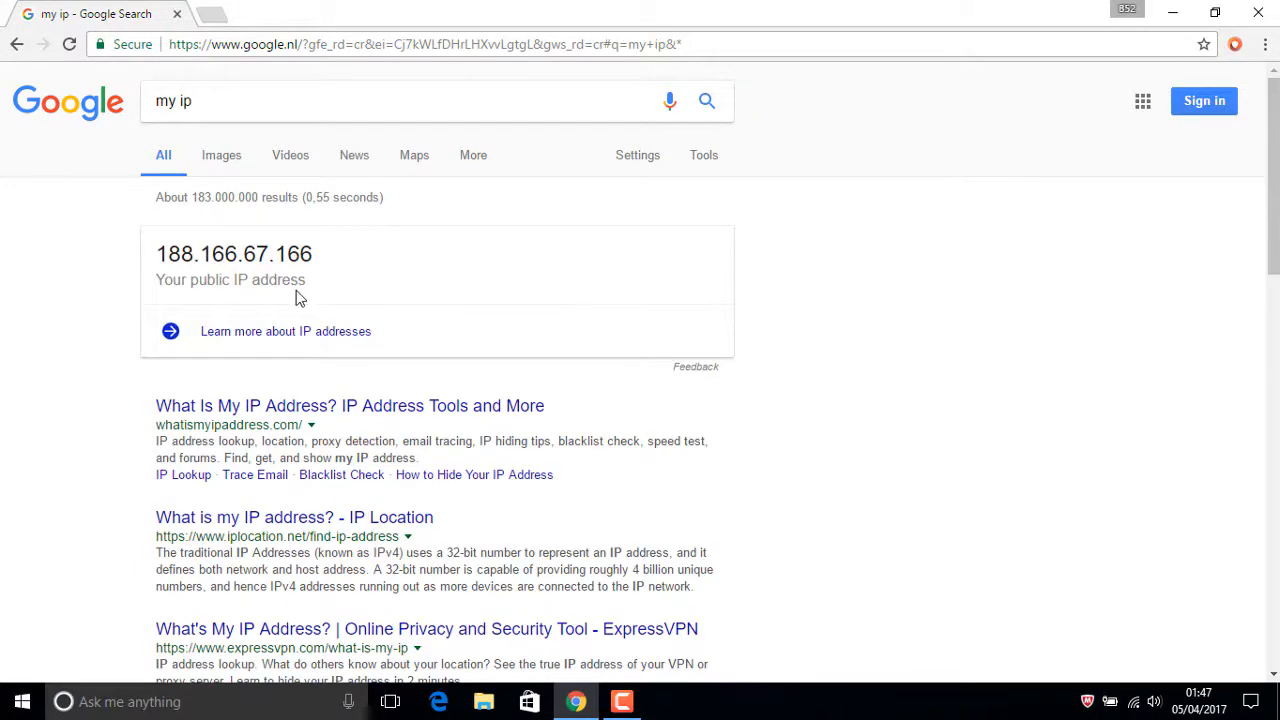
mouse_move(160, 280)
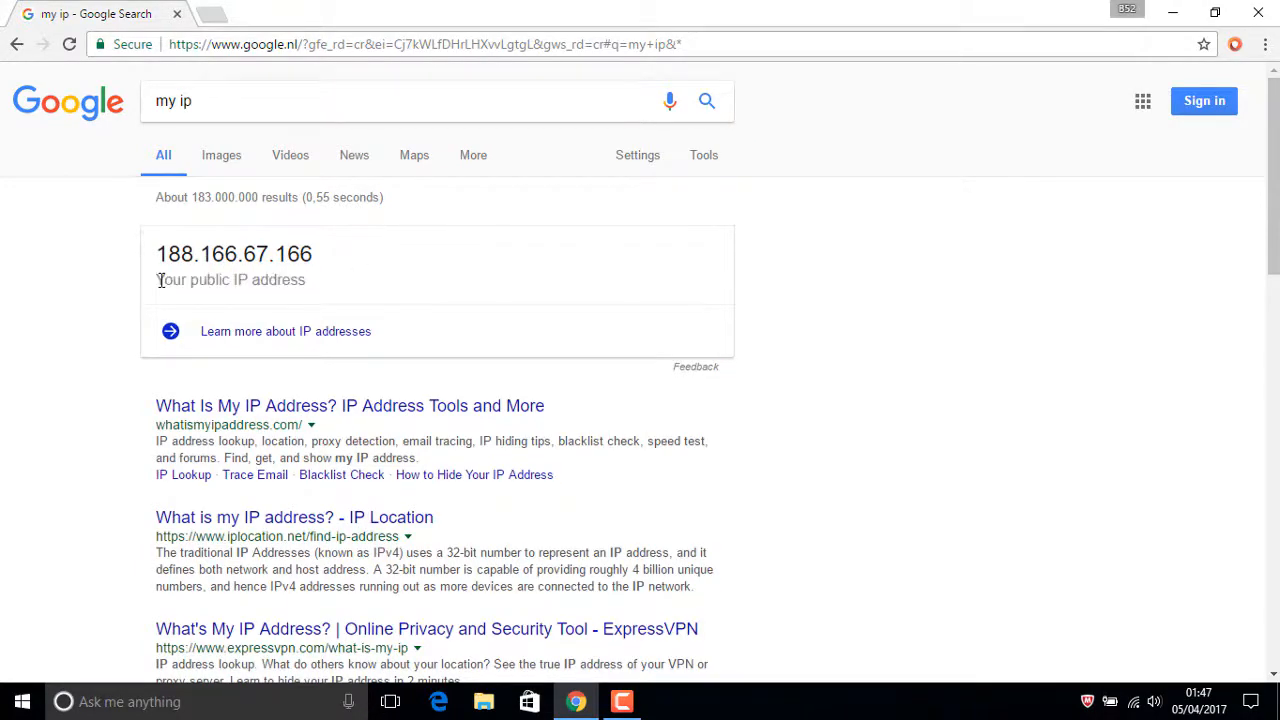